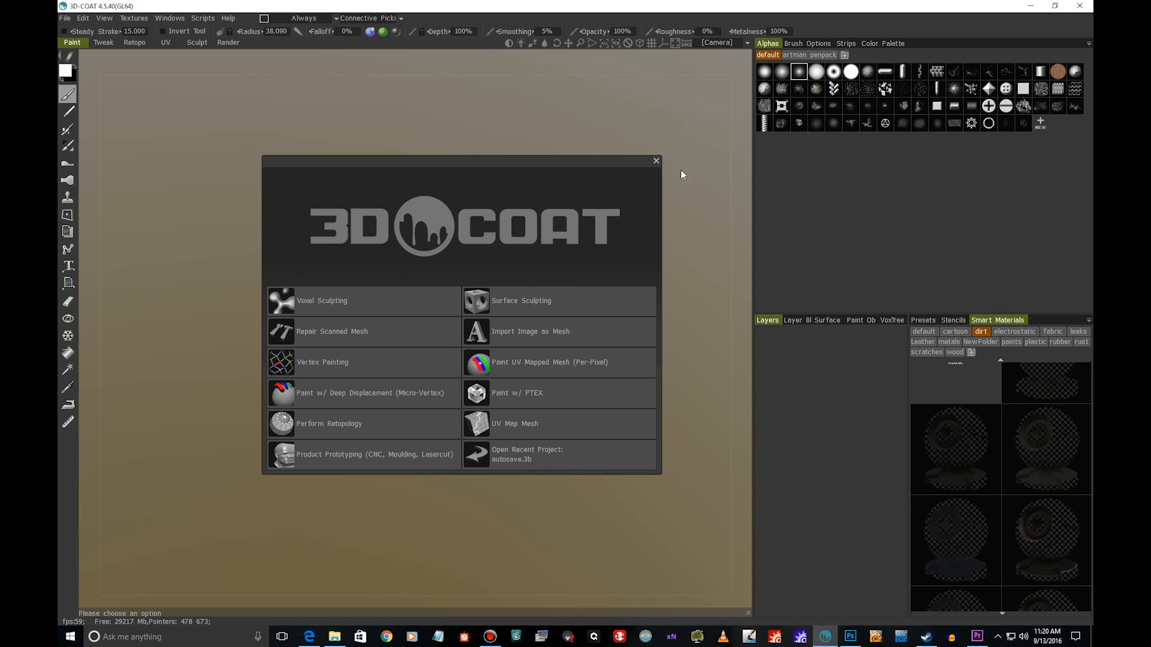
# - Dismiss the welcome screen and start File > Import > Model for Per Pixel Painting
pyautogui.click(65, 18)
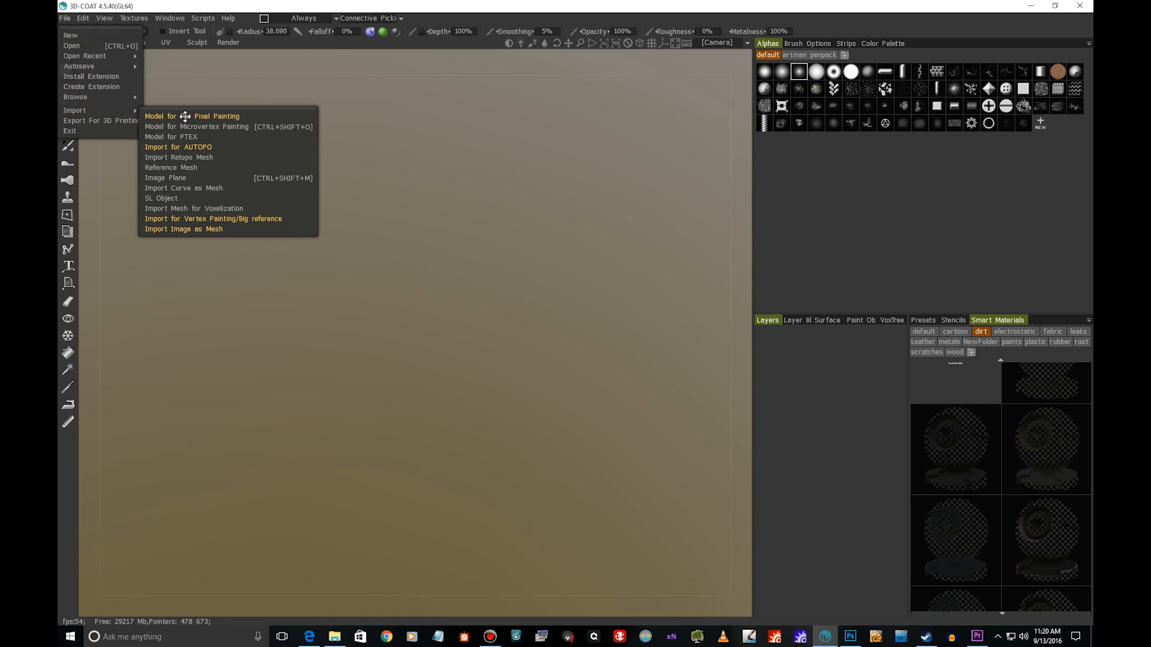
pyautogui.moveTo(192, 116)
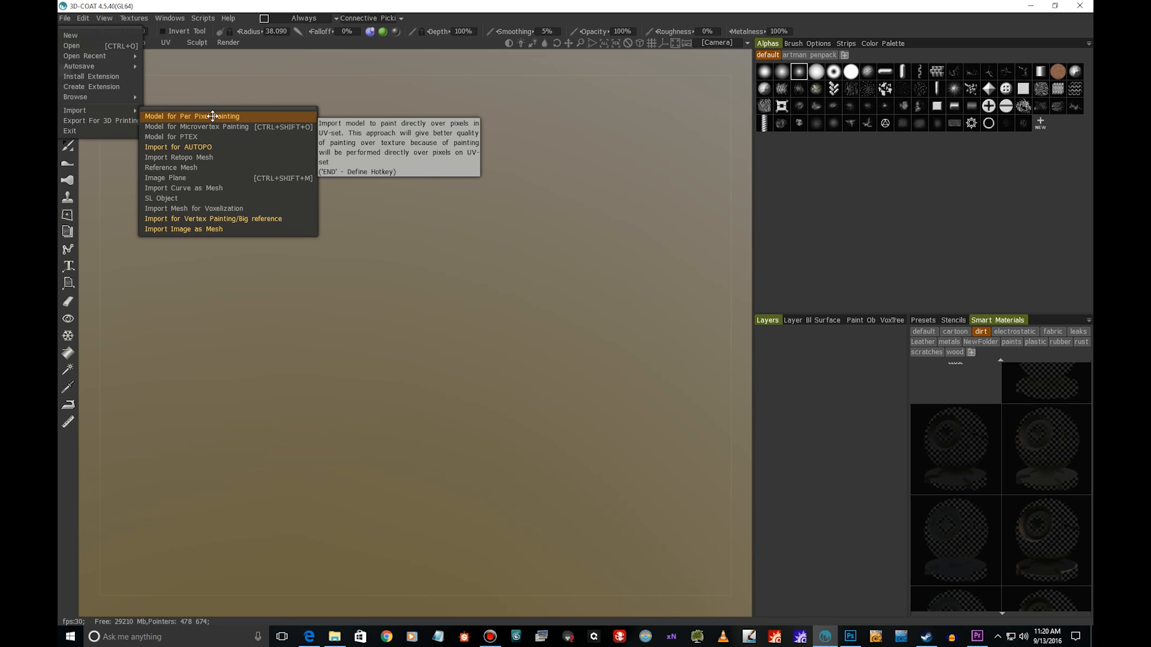
pyautogui.click(192, 116)
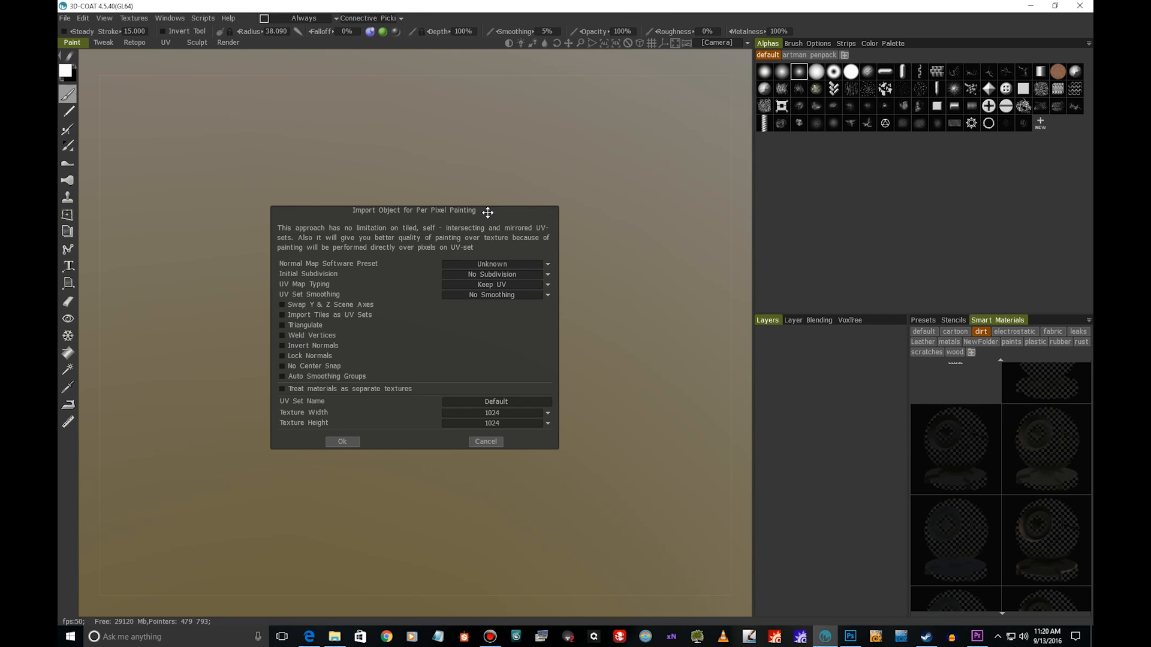
# - Enable Lock Normals and set texture width and height to 2048 in the import options
pyautogui.moveTo(487, 212); pyautogui.dragTo(487, 182)
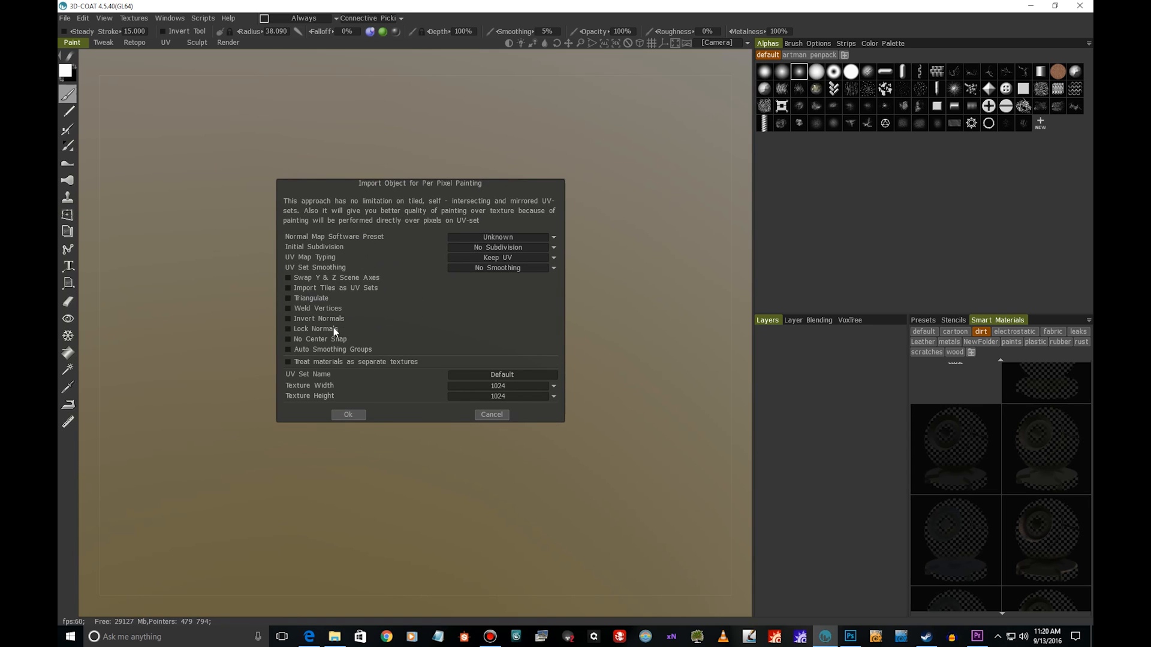
pyautogui.moveTo(314, 329)
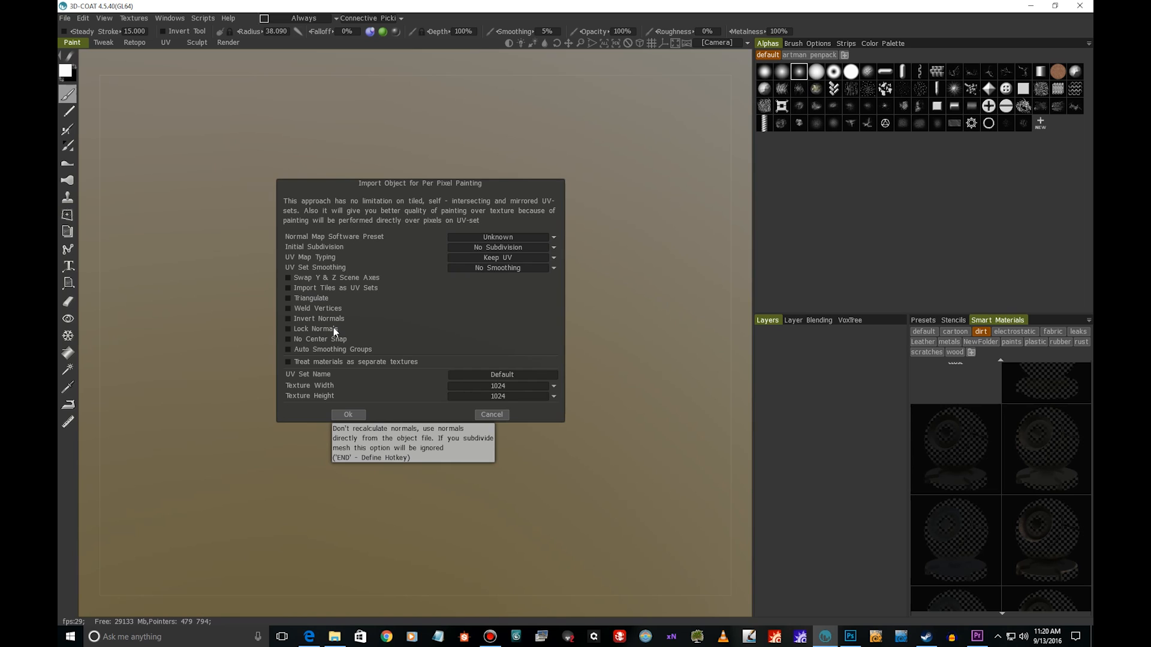
pyautogui.click(286, 328)
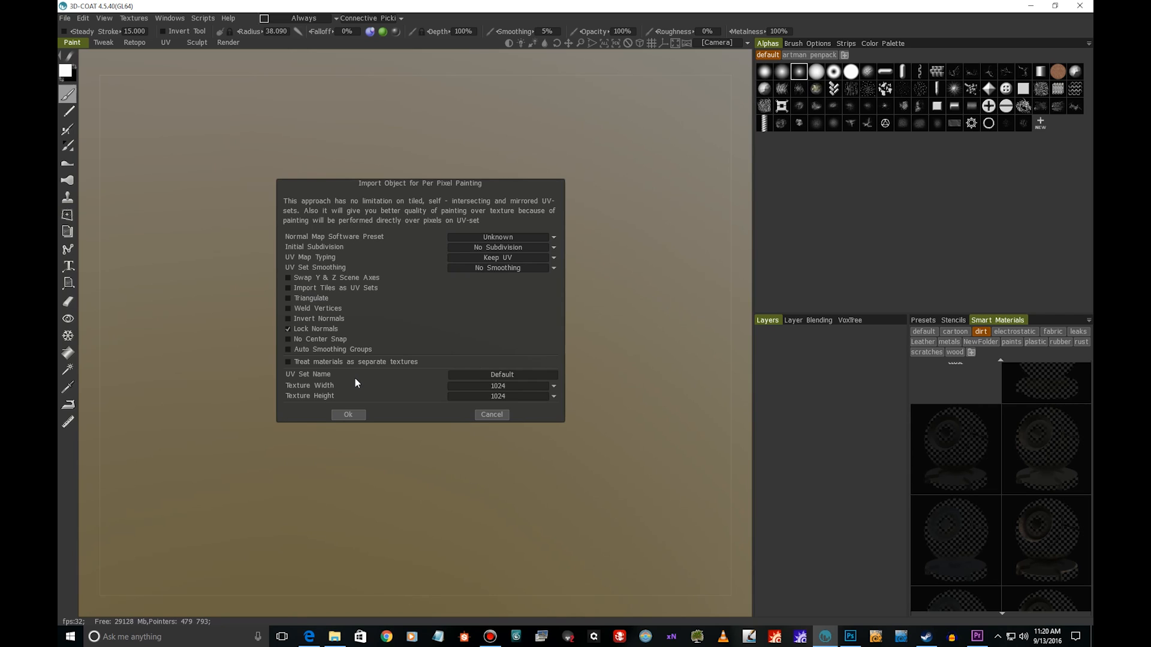
pyautogui.moveTo(429, 385)
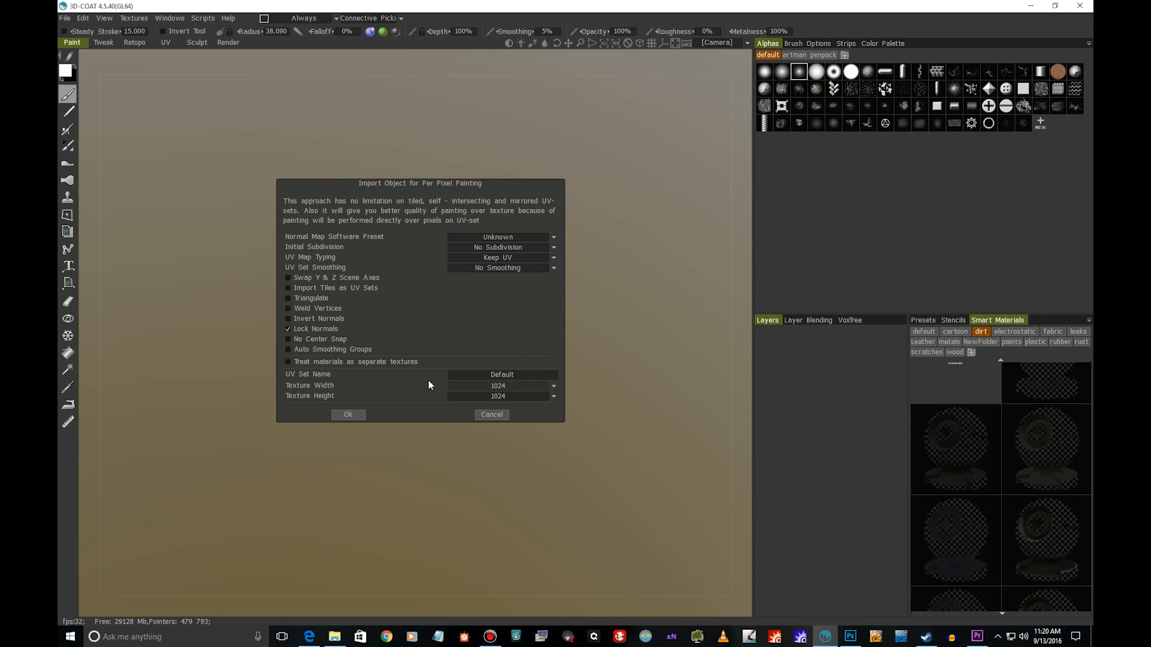
pyautogui.moveTo(469, 395)
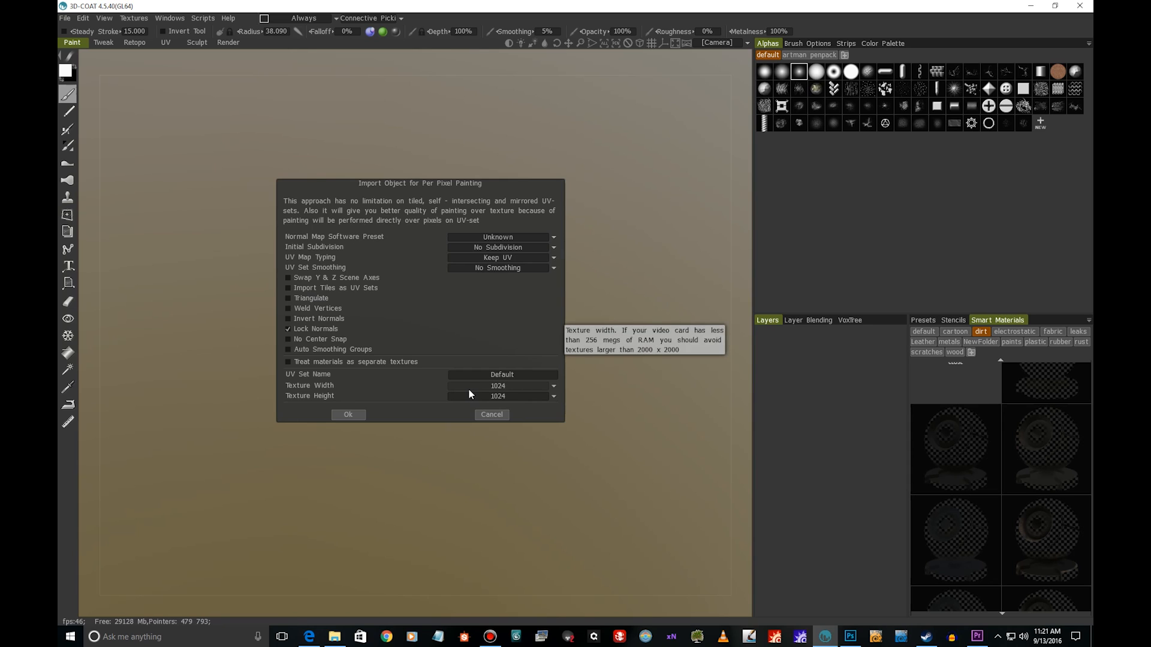
pyautogui.moveTo(527, 260)
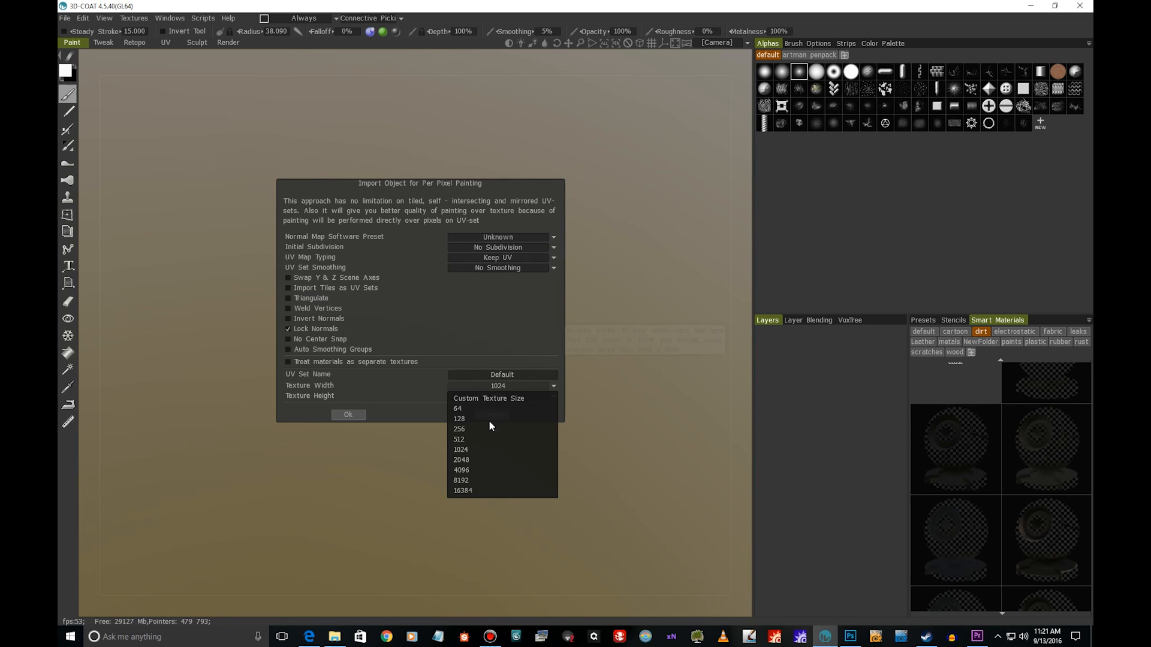
pyautogui.click(460, 460)
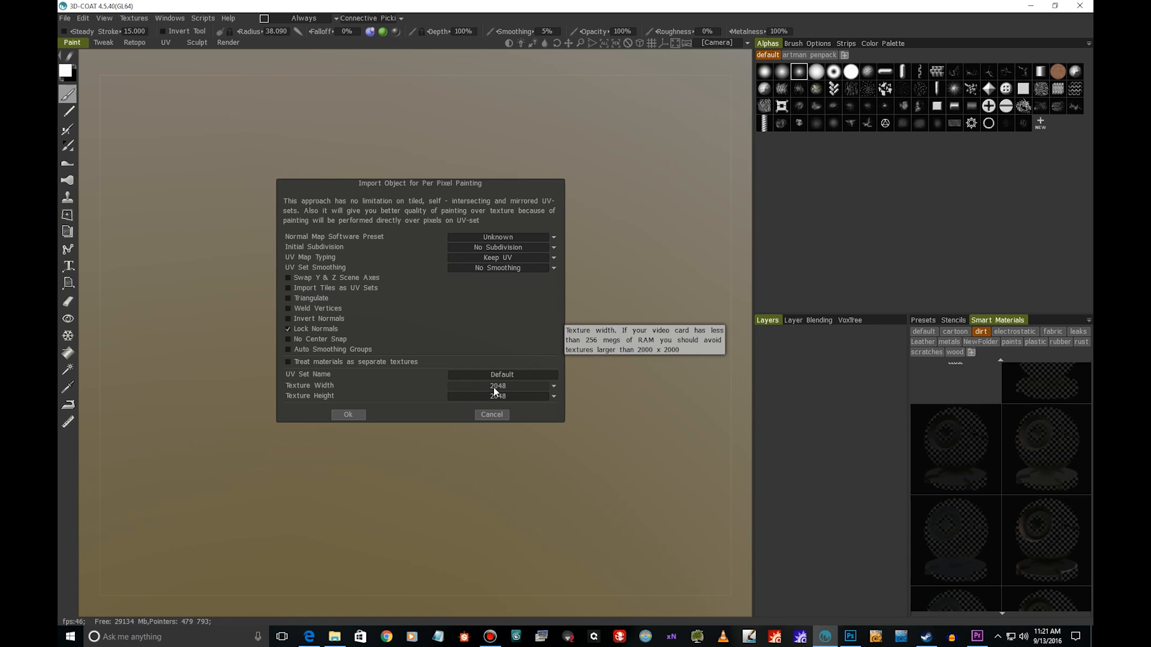
pyautogui.moveTo(495, 388)
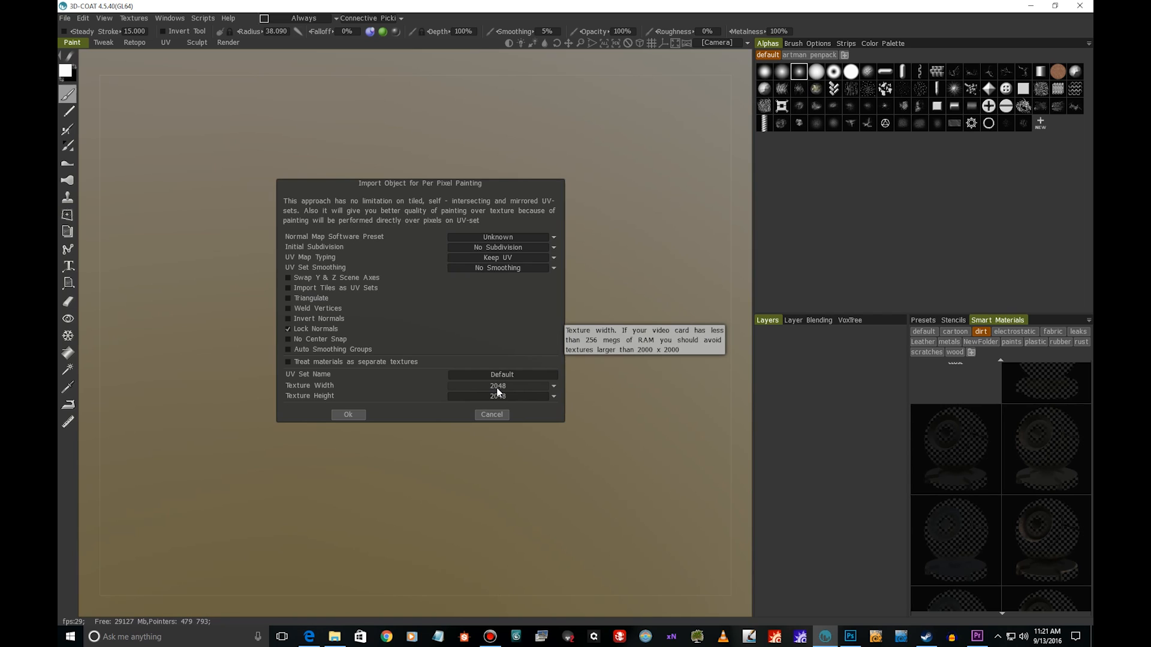
pyautogui.moveTo(401, 309)
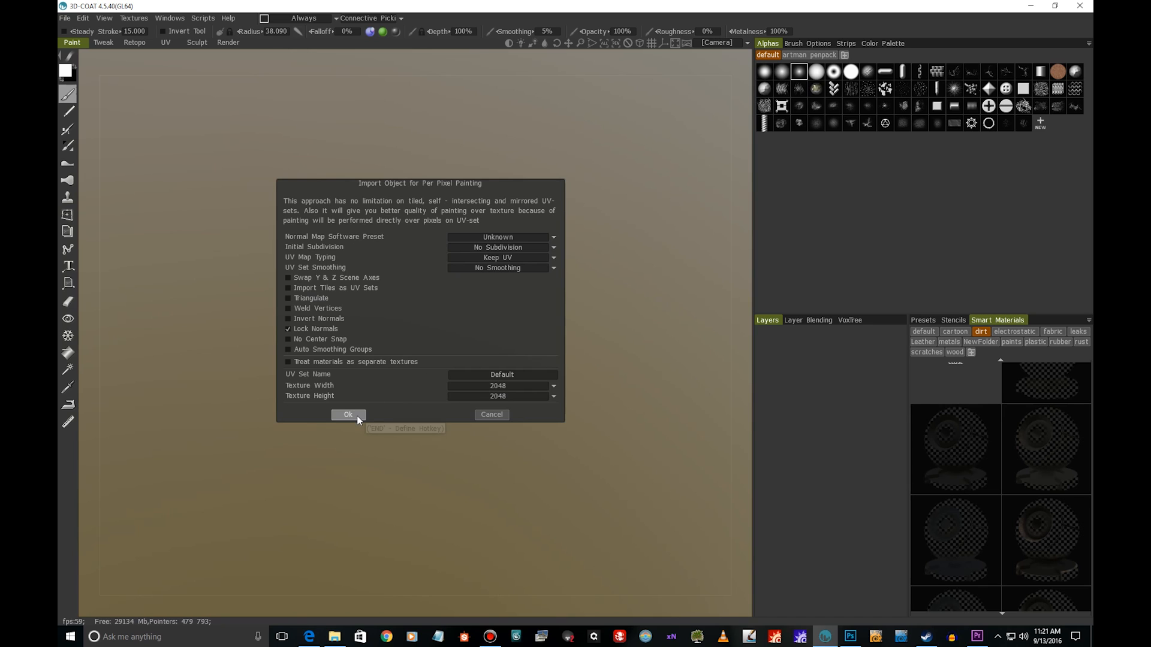
# - Confirm the import, switch to the UV room and cancel the custom checker image dialog
pyautogui.click(348, 415)
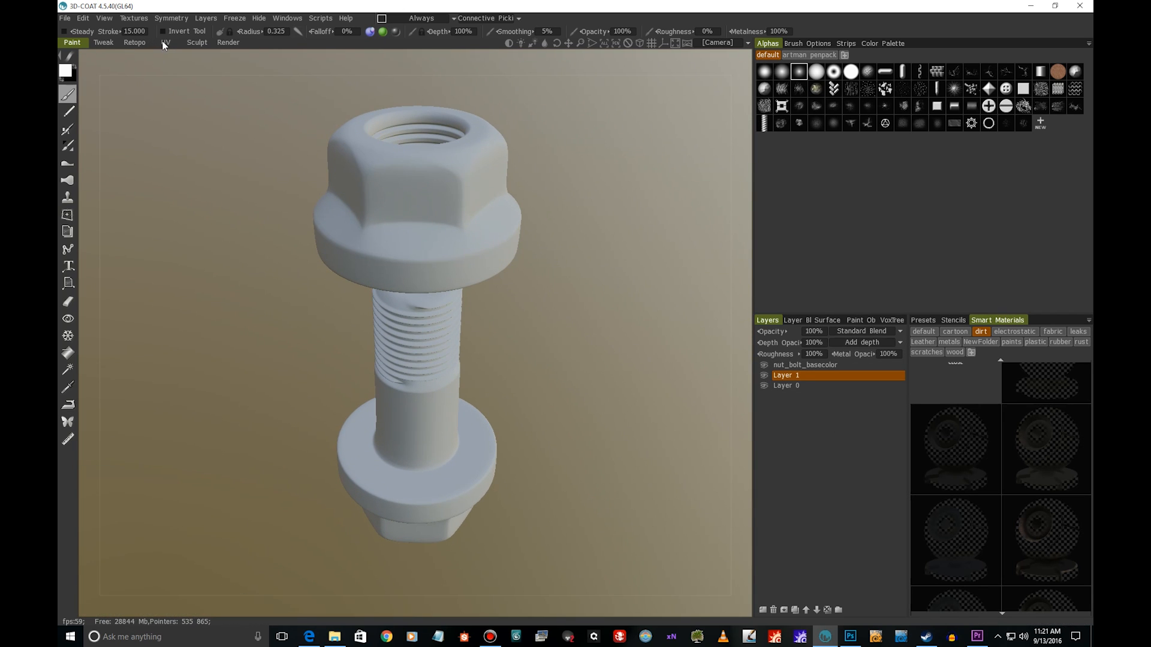
pyautogui.click(167, 42)
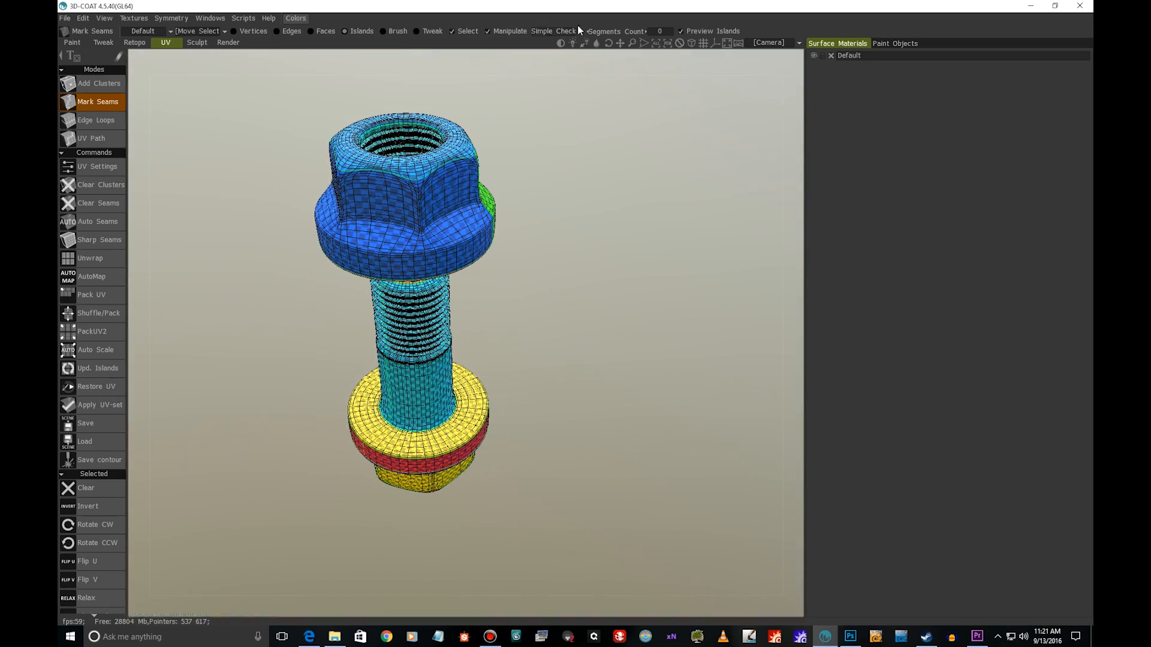
pyautogui.click(542, 31)
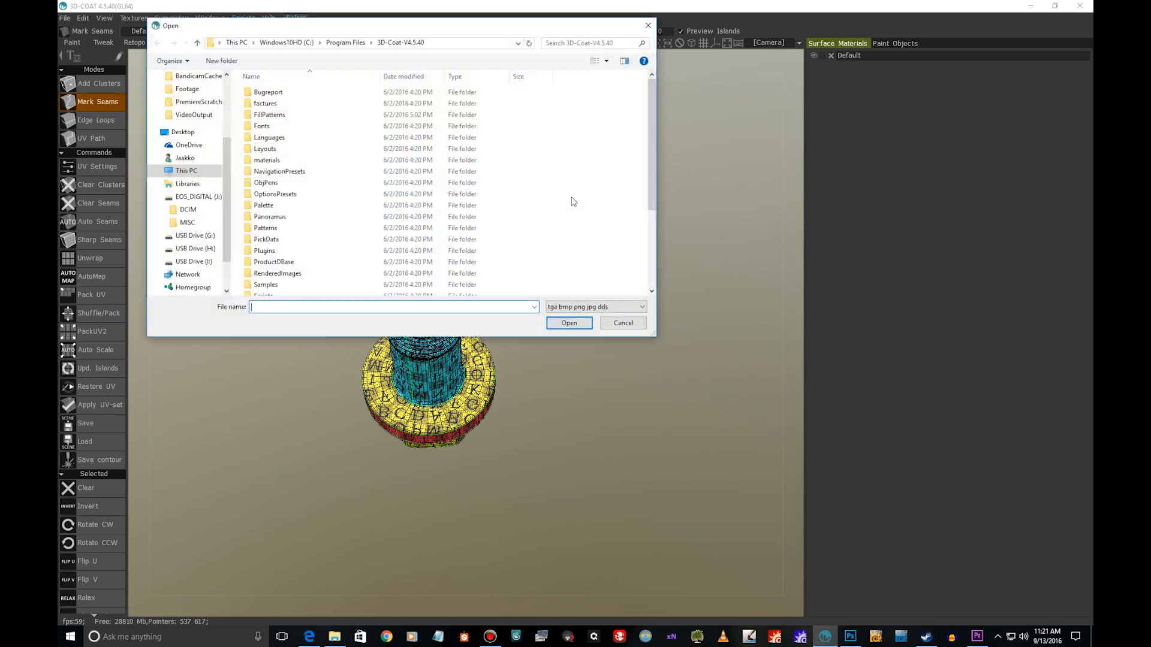
pyautogui.click(622, 322)
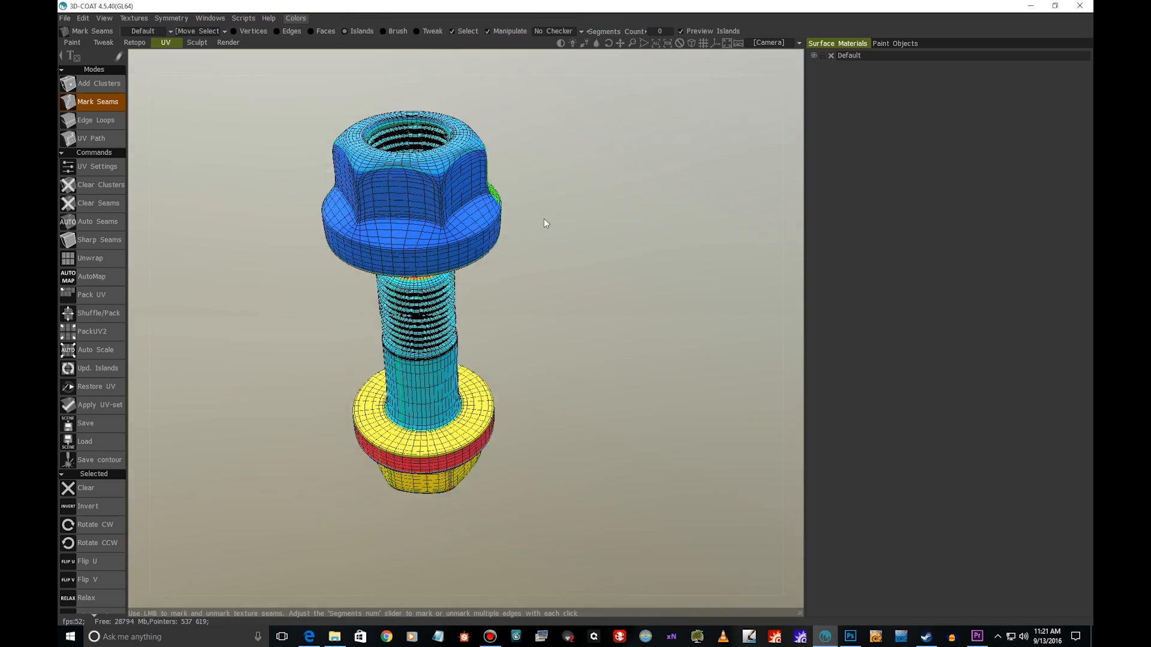
# - Return to the Paint room, select Layer 1 and add a new layer above it
pyautogui.click(72, 42)
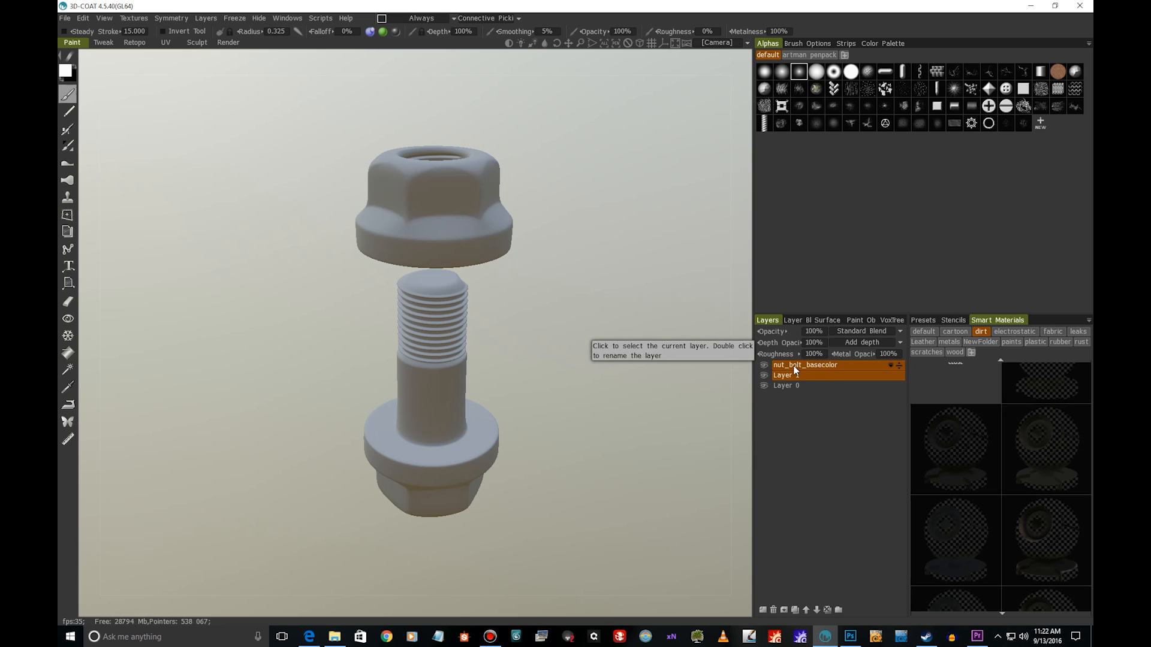
pyautogui.click(803, 376)
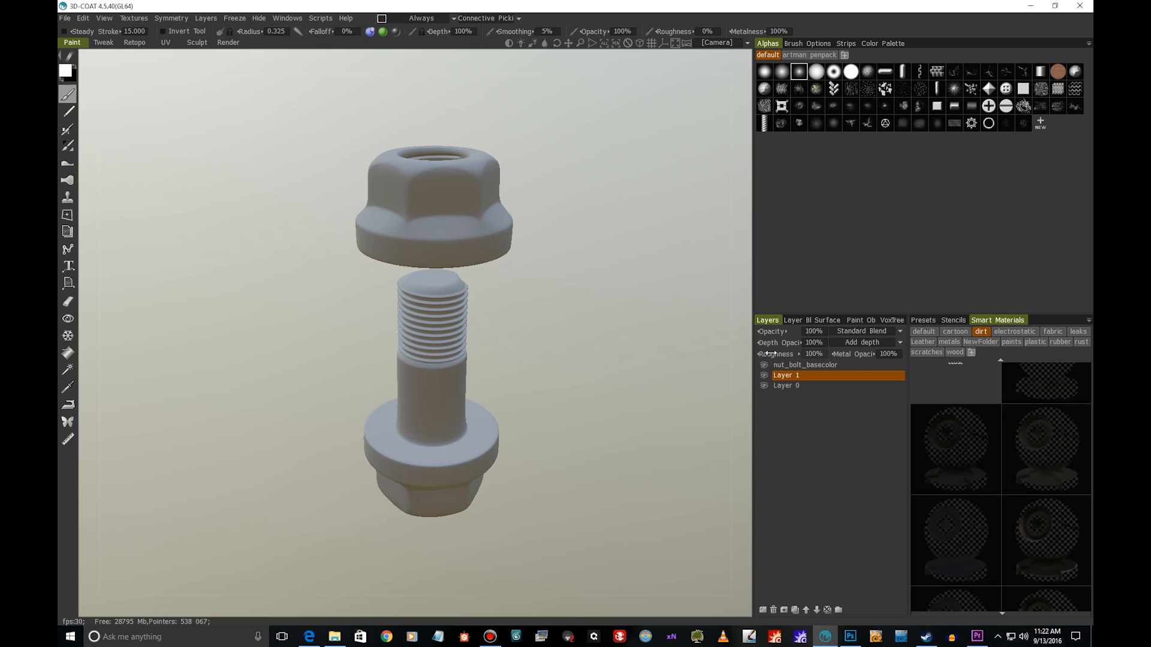
pyautogui.moveTo(795, 488)
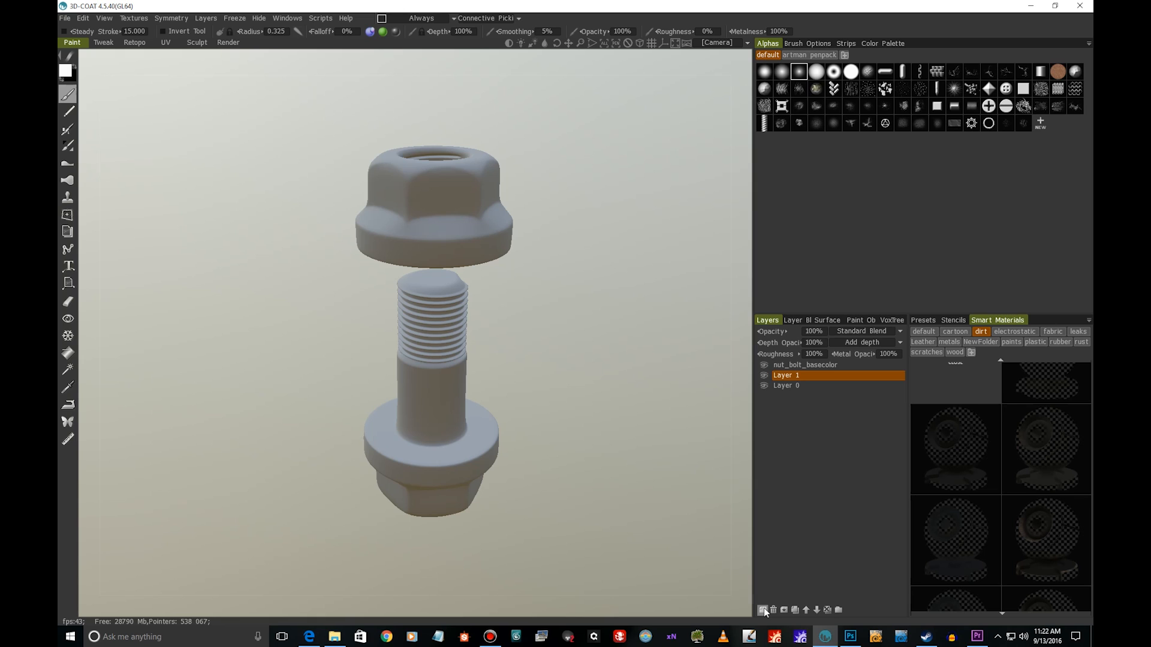
pyautogui.moveTo(763, 611)
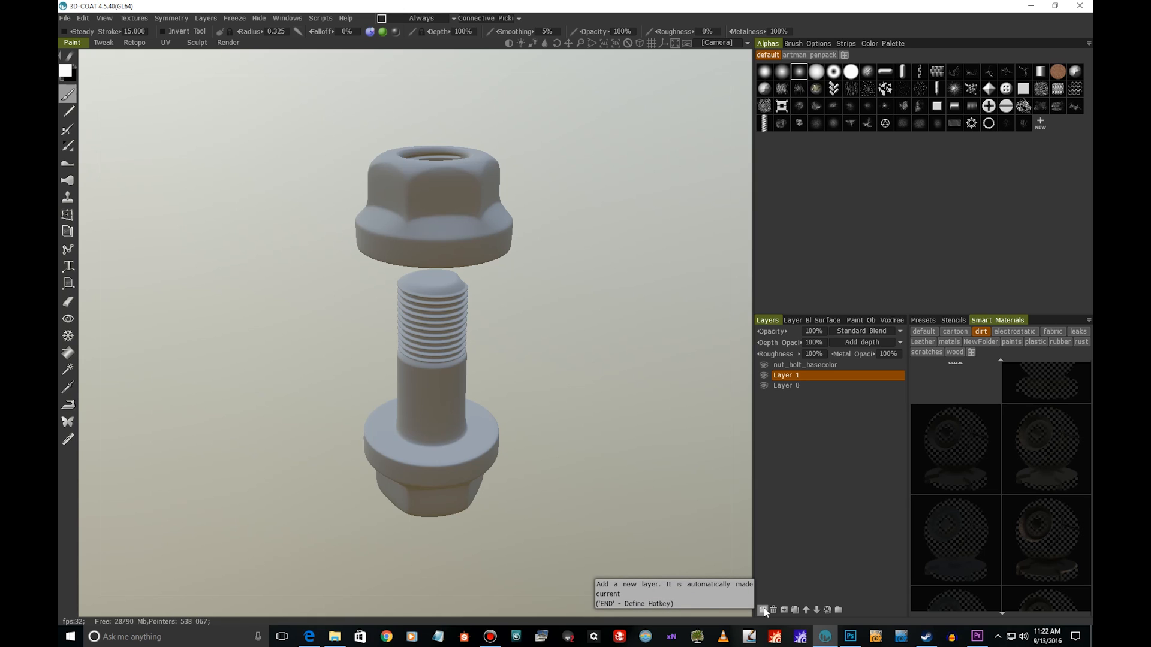
pyautogui.click(762, 610)
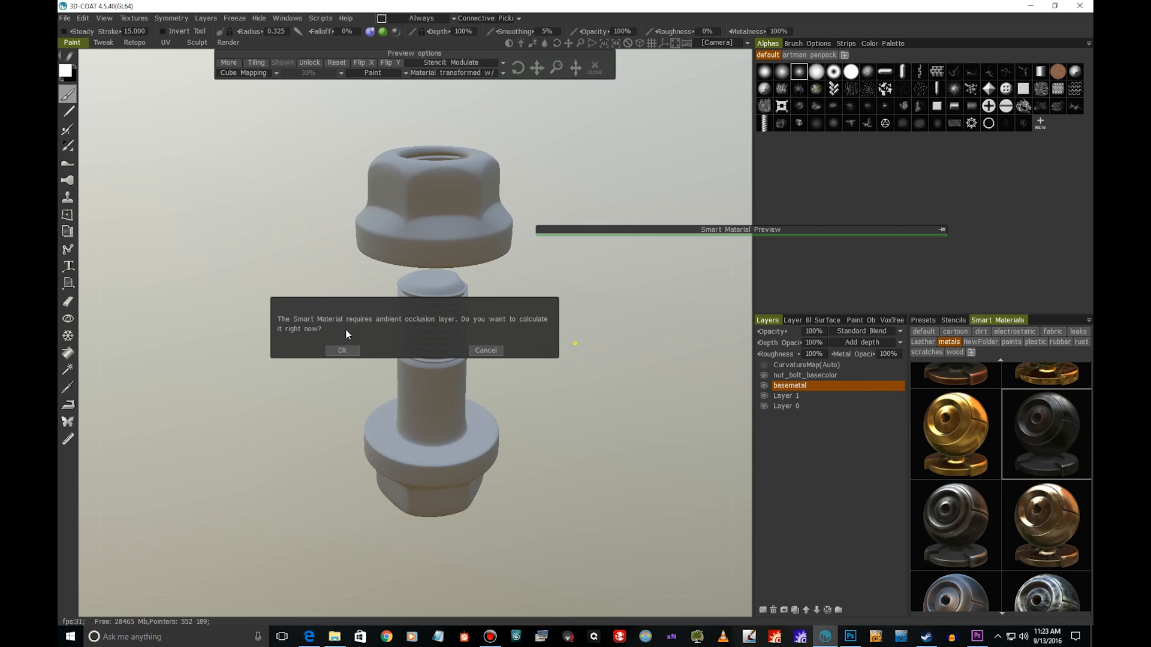
pyautogui.moveTo(390, 332)
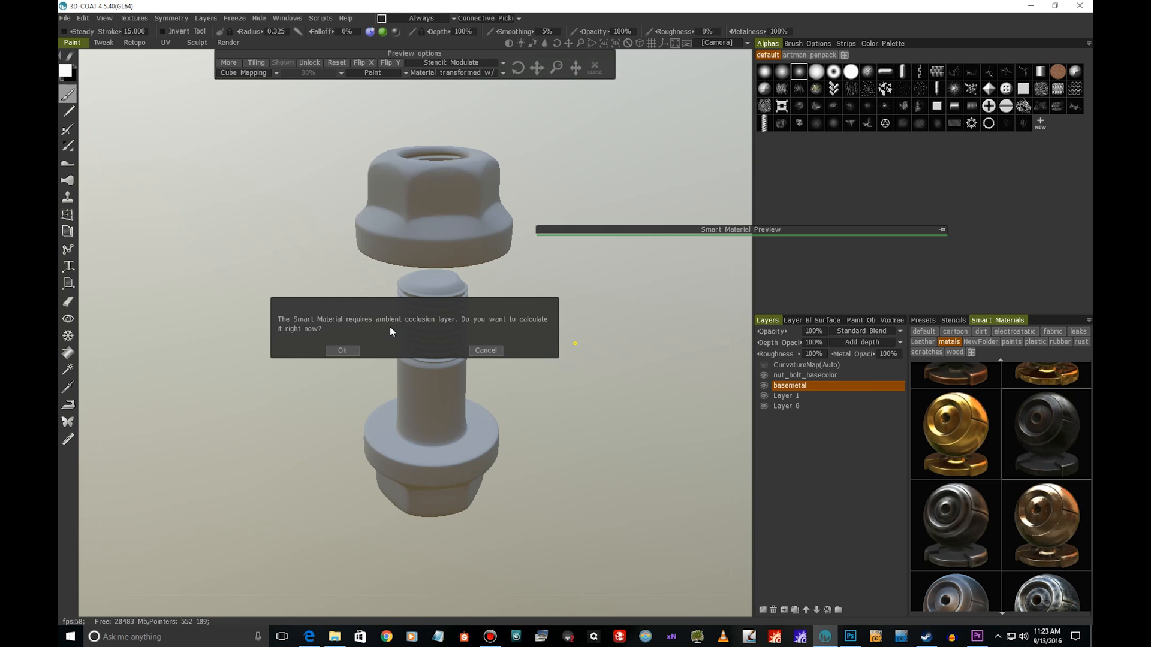
pyautogui.moveTo(507, 329)
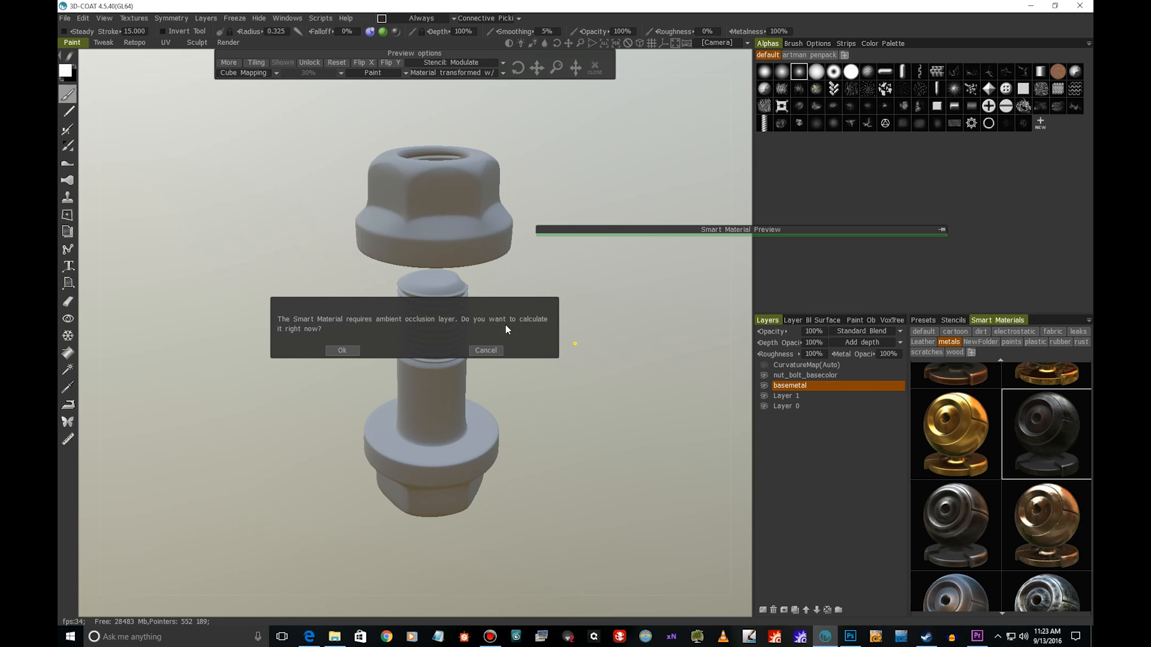
# - Accept the ambient occlusion prompt and render occlusion into a new AmbientOcclusion layer
pyautogui.click(342, 350)
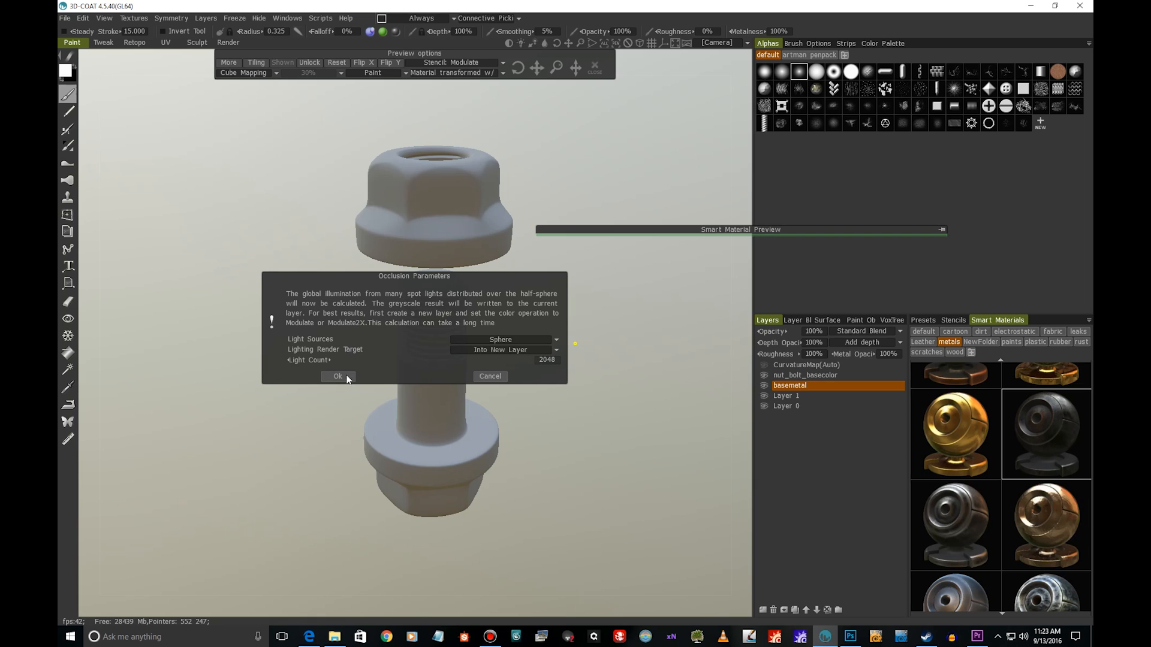
pyautogui.click(337, 376)
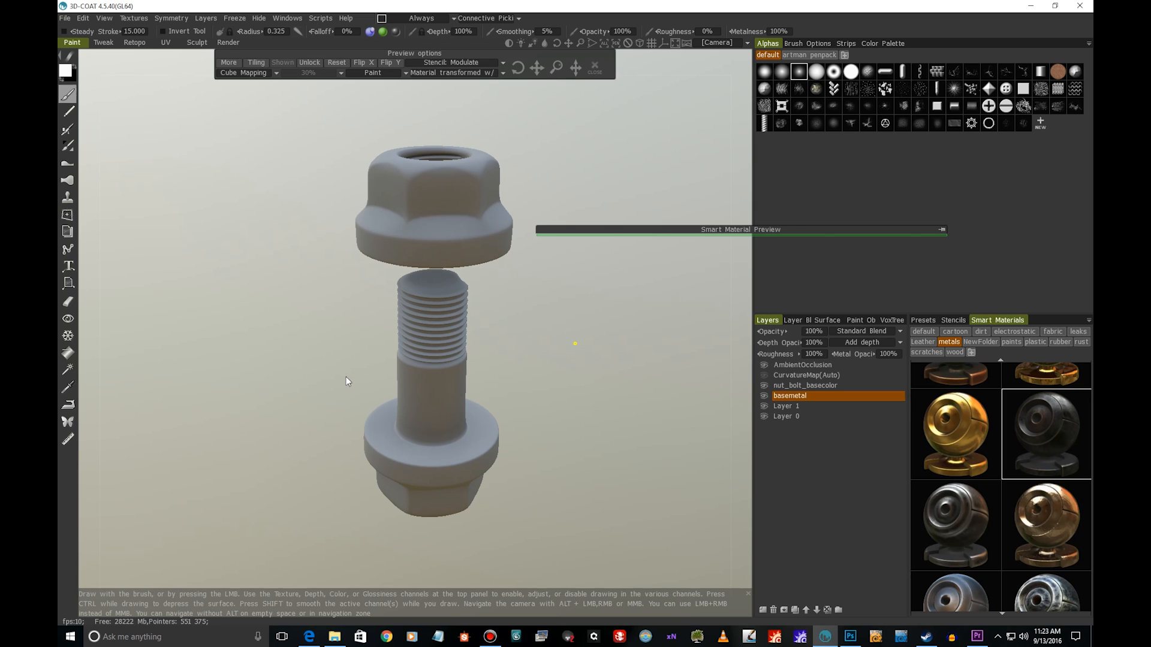
pyautogui.moveTo(712, 225)
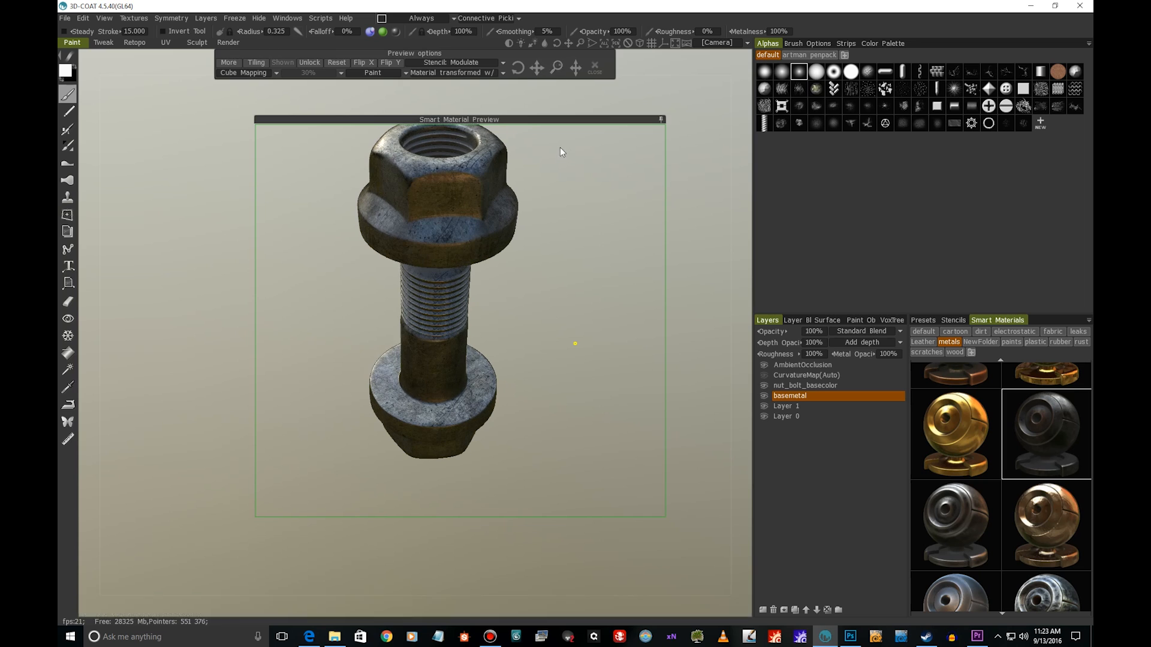
pyautogui.moveTo(1021, 438)
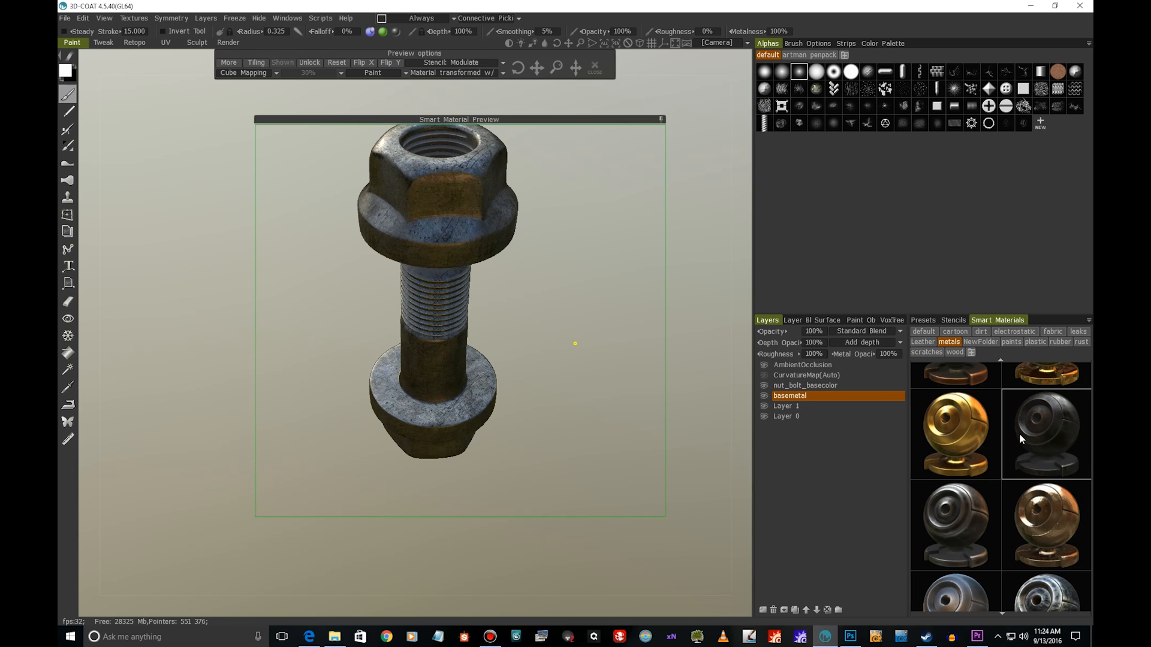
# - Fill the whole basemetal layer with the dark worn metal smart material
pyautogui.rightClick(1045, 433)
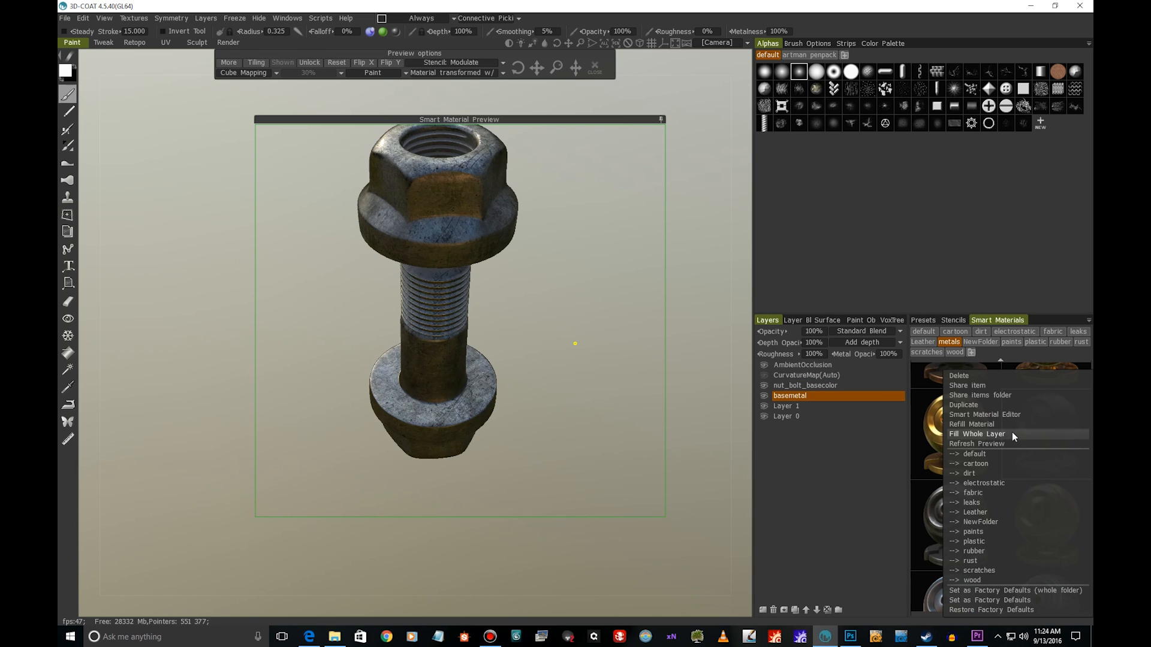
pyautogui.click(977, 434)
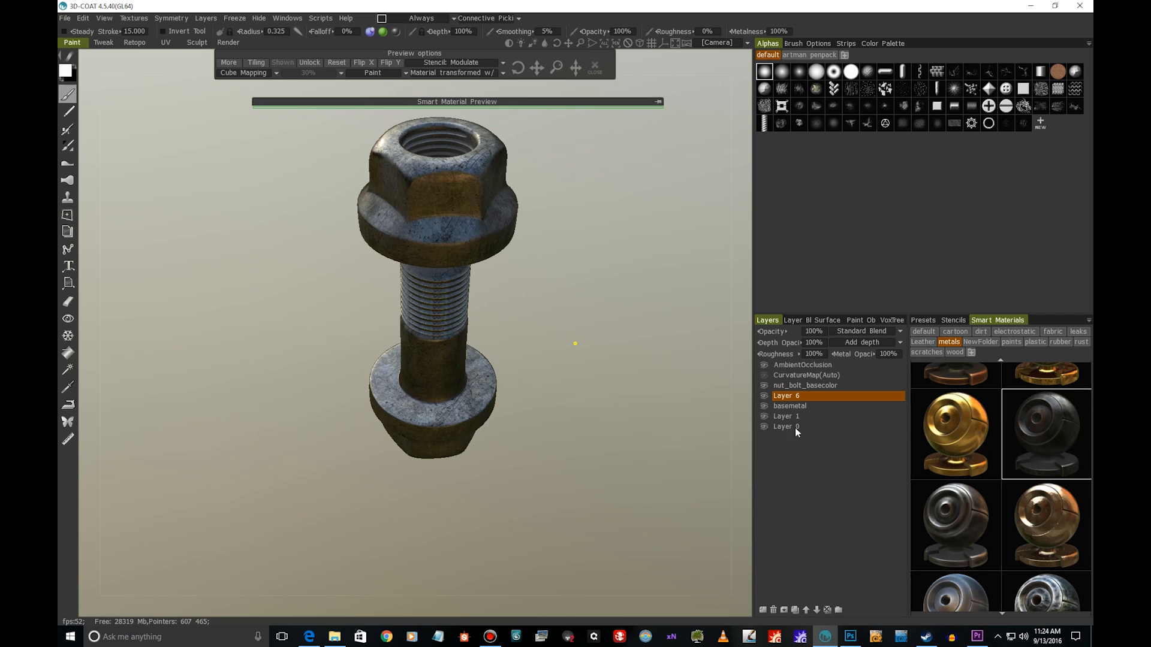
# - Rename the new layer to paint and pick the white worn paint material in the paints folder
pyautogui.doubleClick(785, 396)
pyautogui.write('paint')
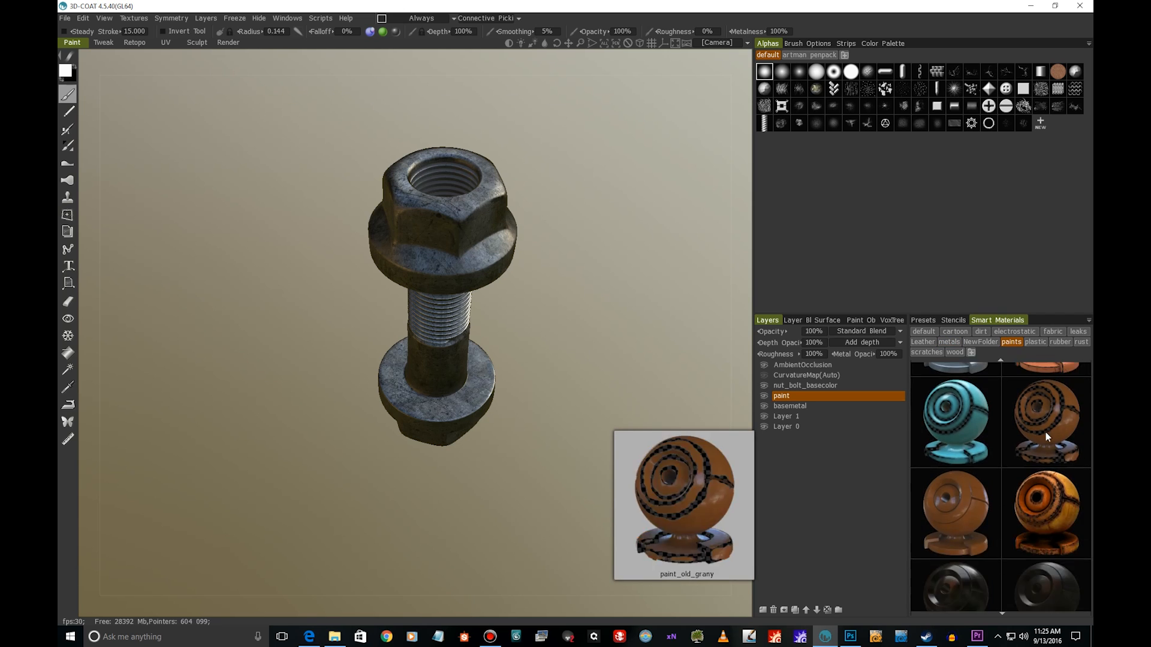
pyautogui.scroll(-3)
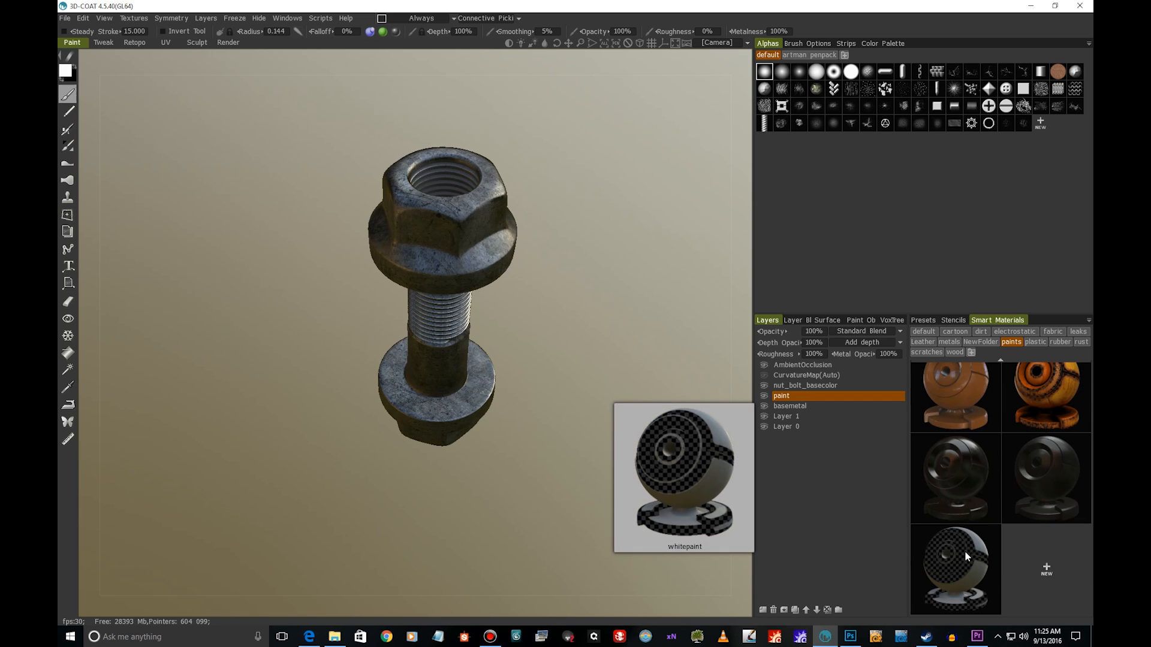
pyautogui.click(955, 568)
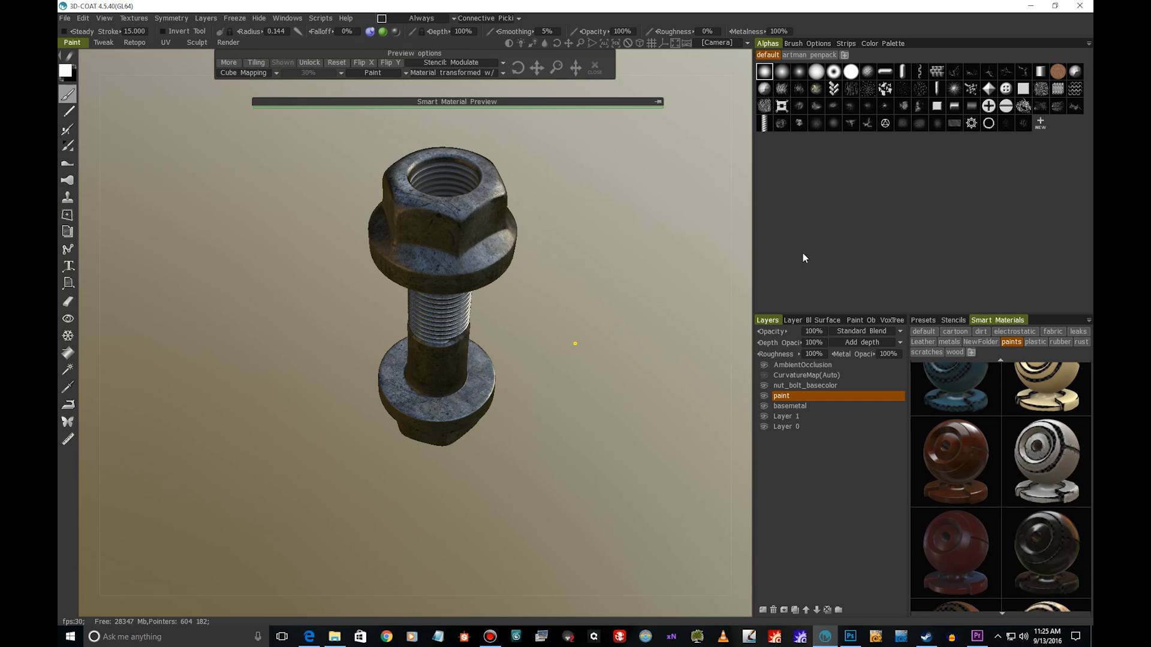
pyautogui.moveTo(1048, 447)
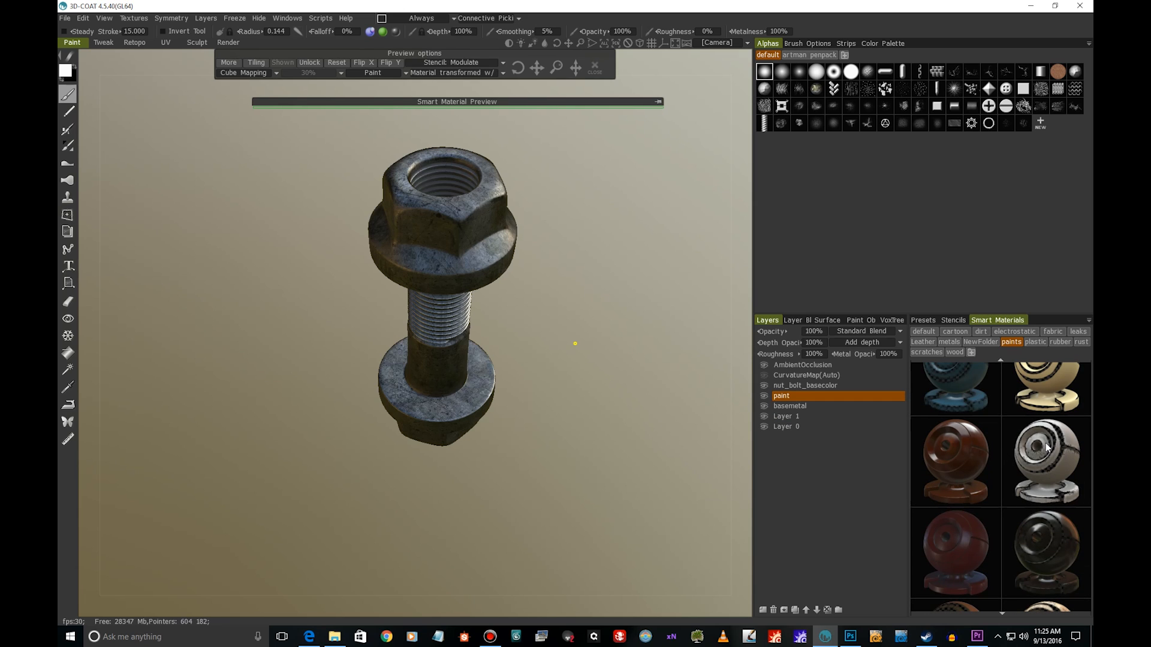
pyautogui.click(1046, 461)
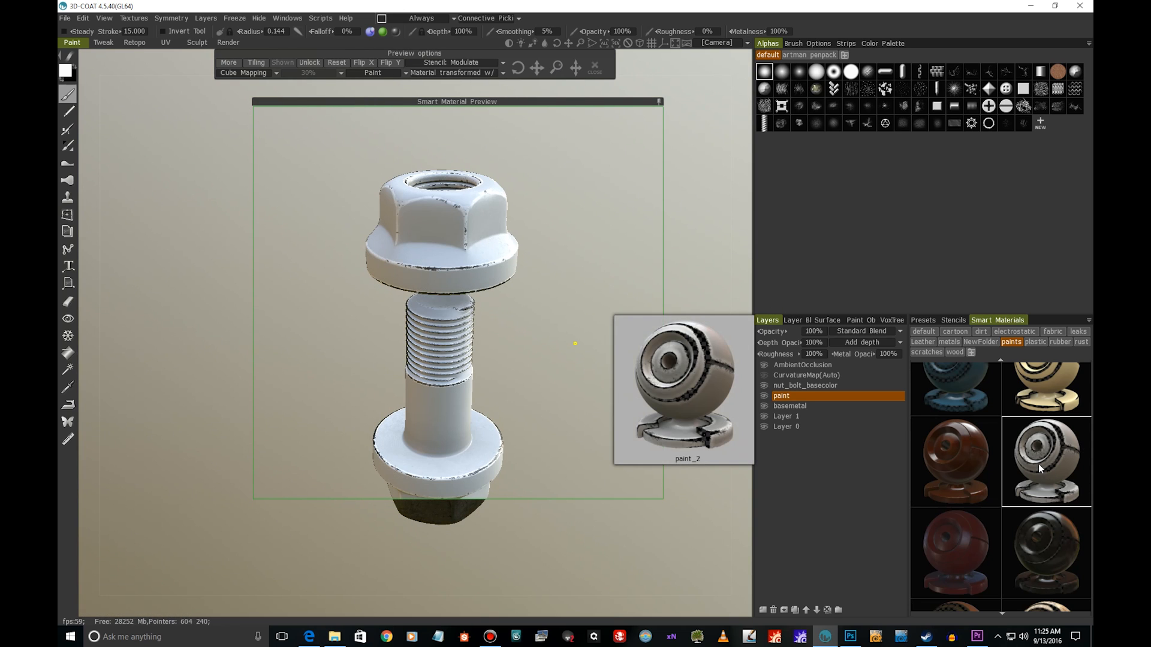
# - Edit paint_2 in the Smart Material Editor and change its colour to a pale beige
pyautogui.rightClick(1046, 460)
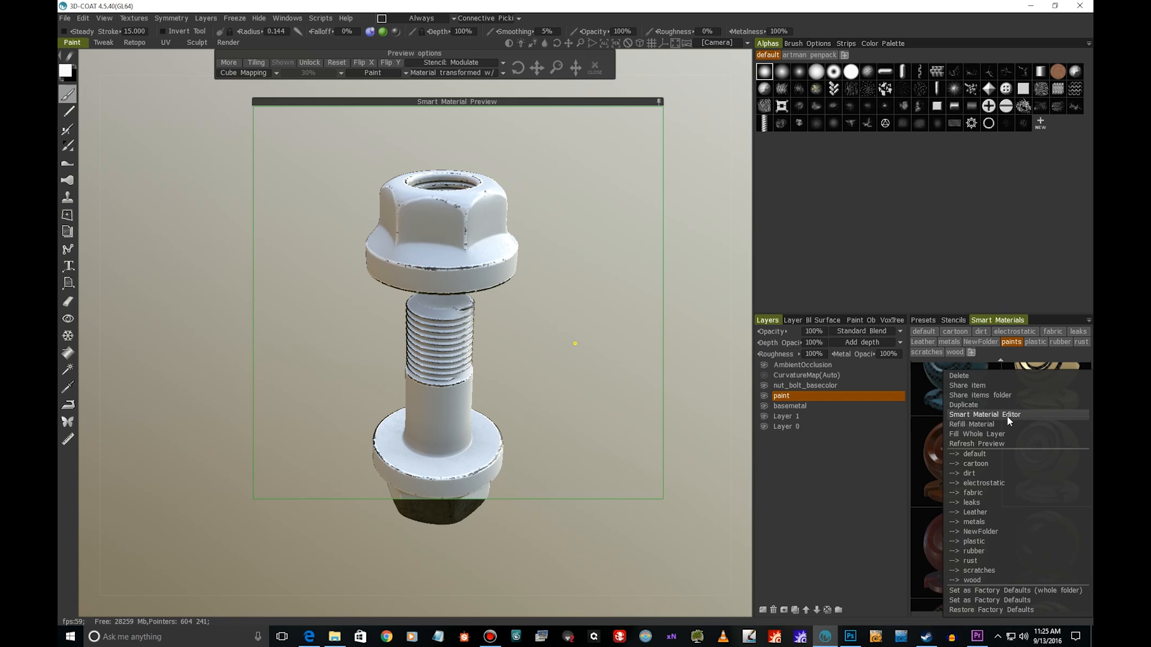
pyautogui.click(982, 413)
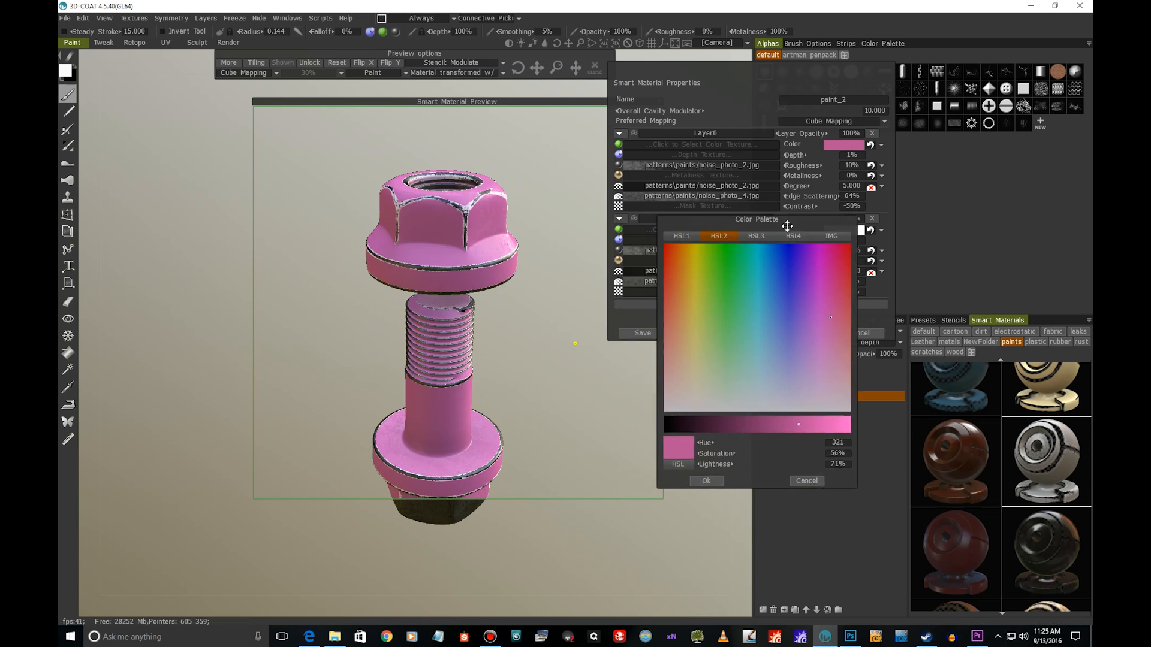
pyautogui.click(731, 319)
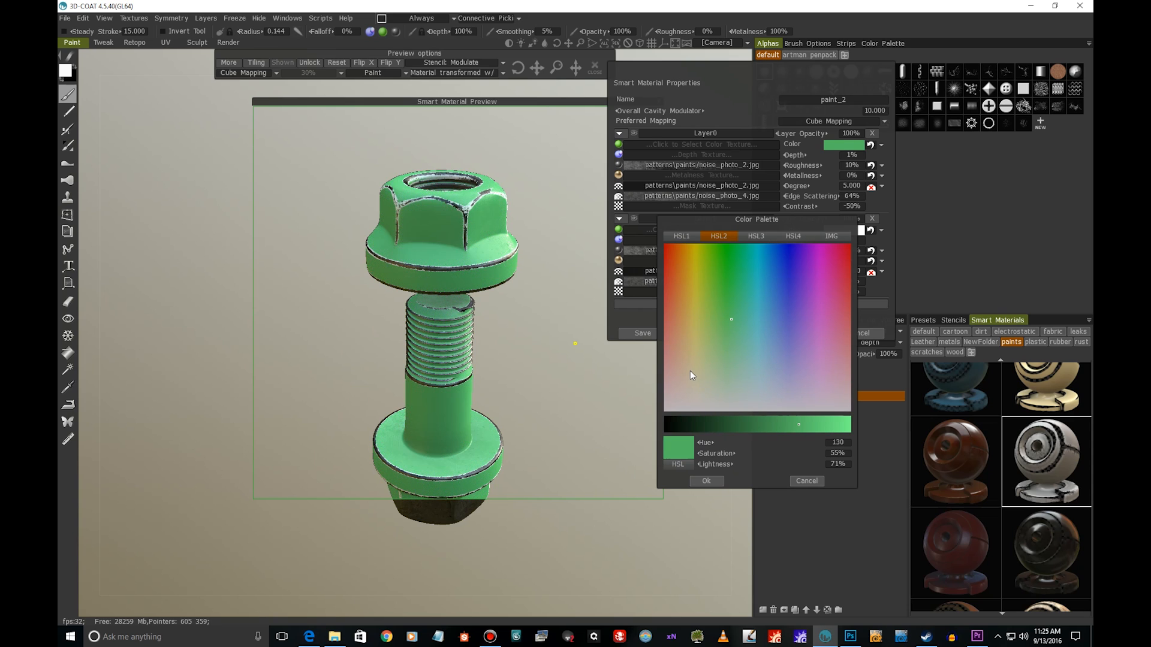
pyautogui.click(691, 380)
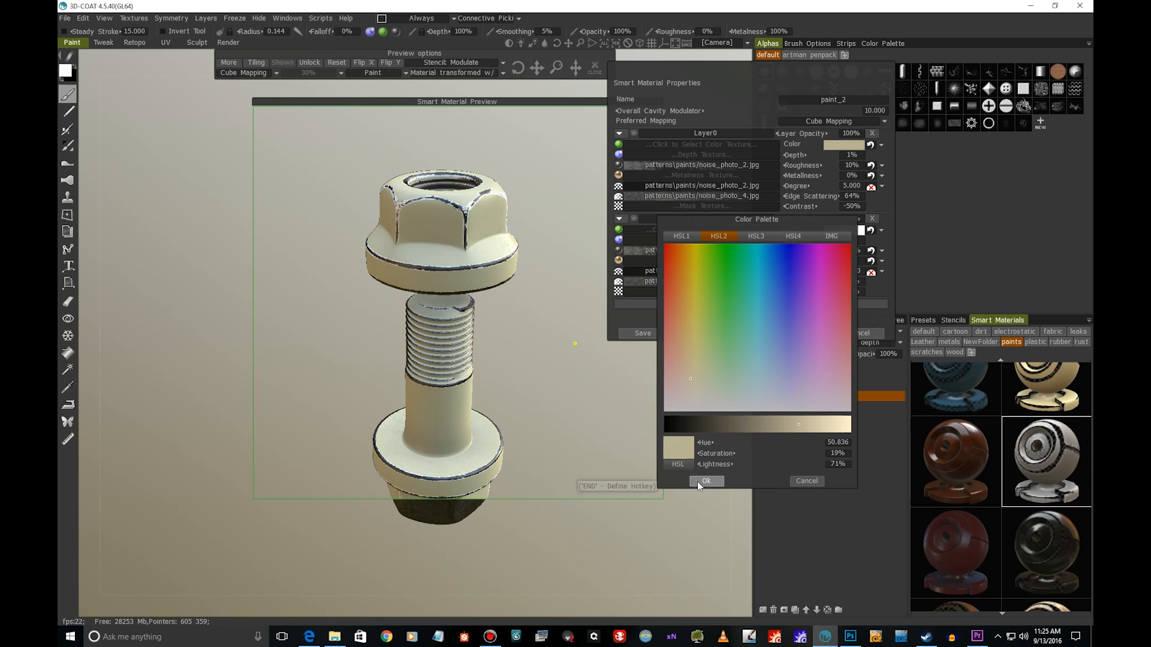
pyautogui.click(706, 481)
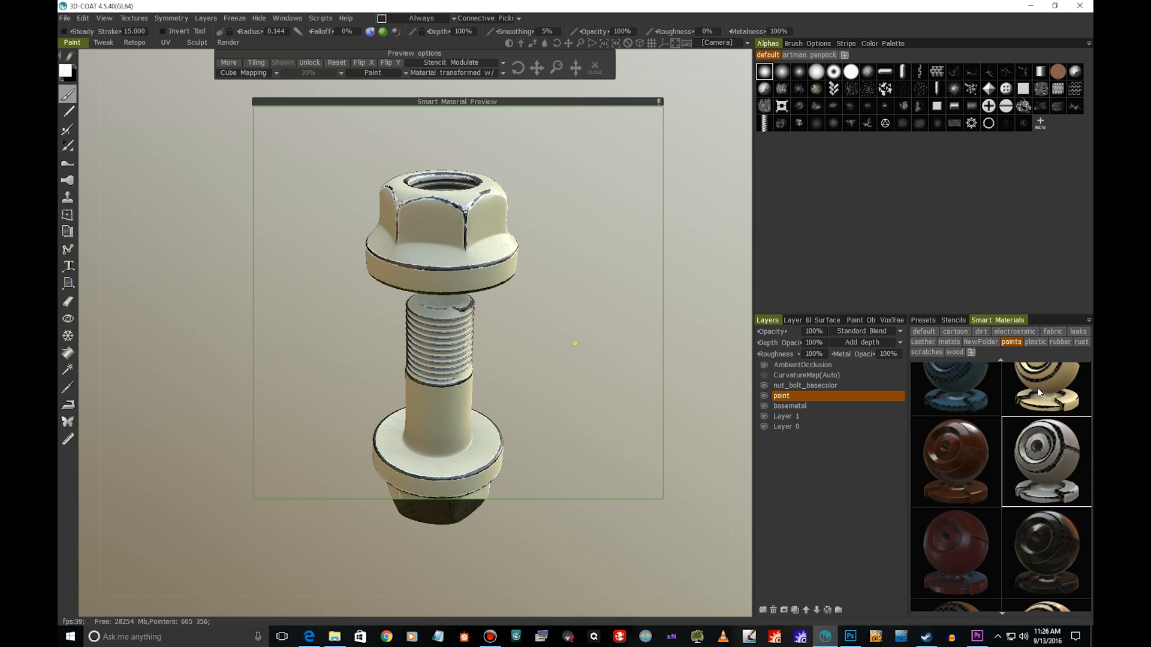
pyautogui.moveTo(1023, 451)
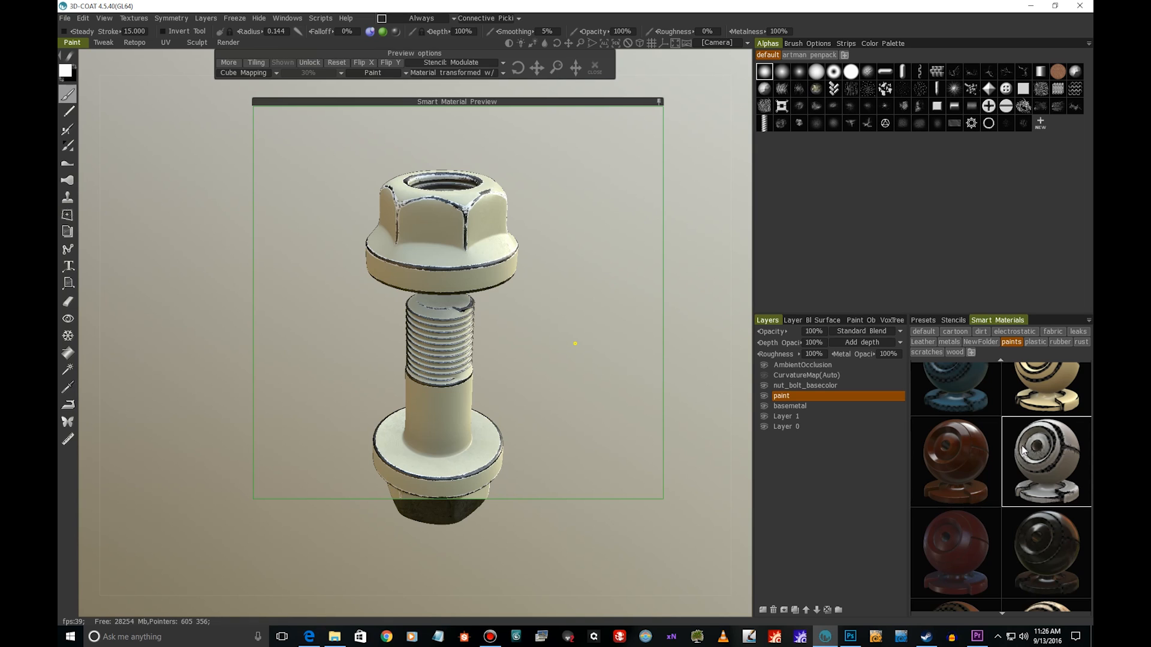
# - Fill the paint layer with BeigePaint, inspect the bolt from several angles and show the dirt materials
pyautogui.click(1020, 447)
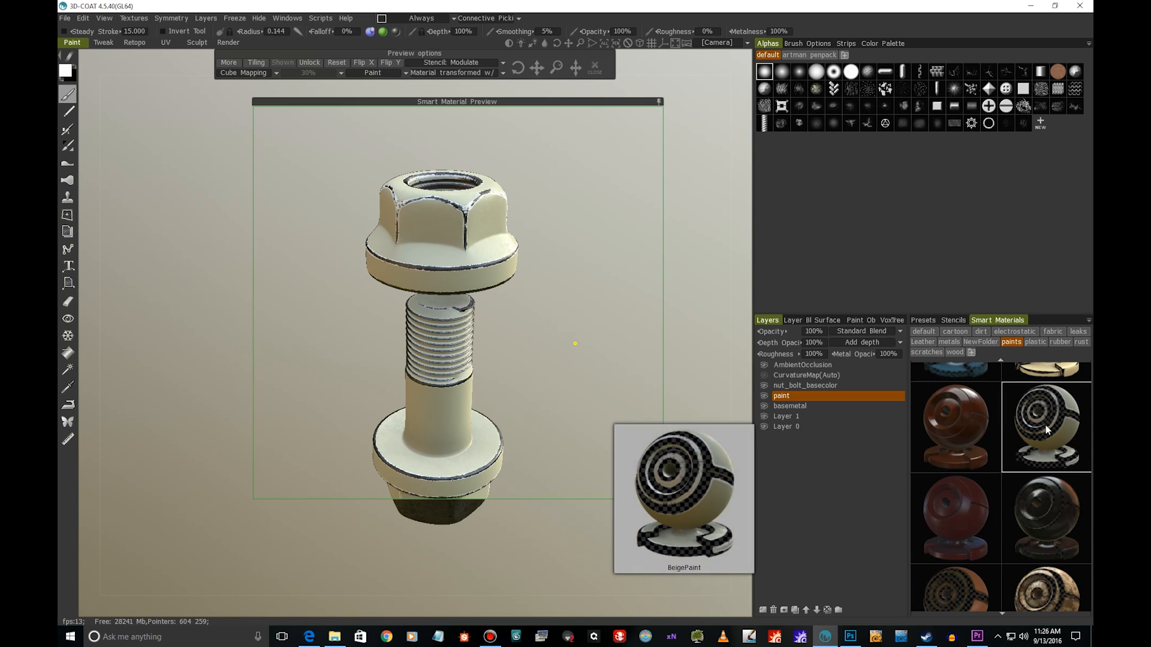
pyautogui.rightClick(1045, 428)
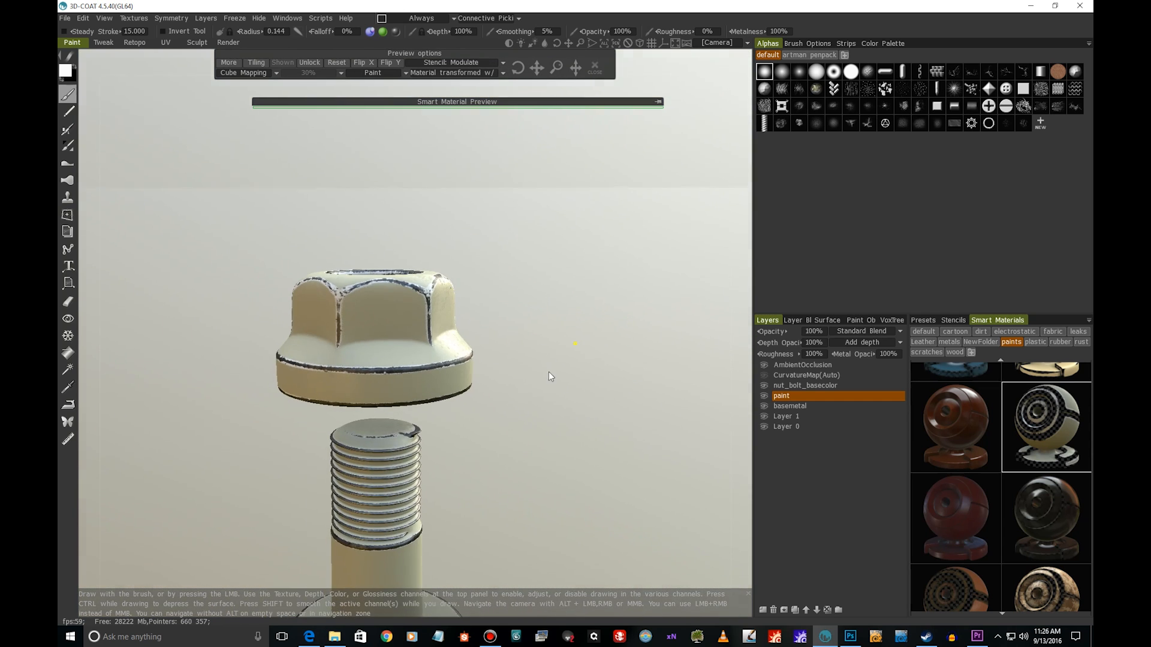
pyautogui.moveTo(551, 377); pyautogui.dragTo(584, 286)
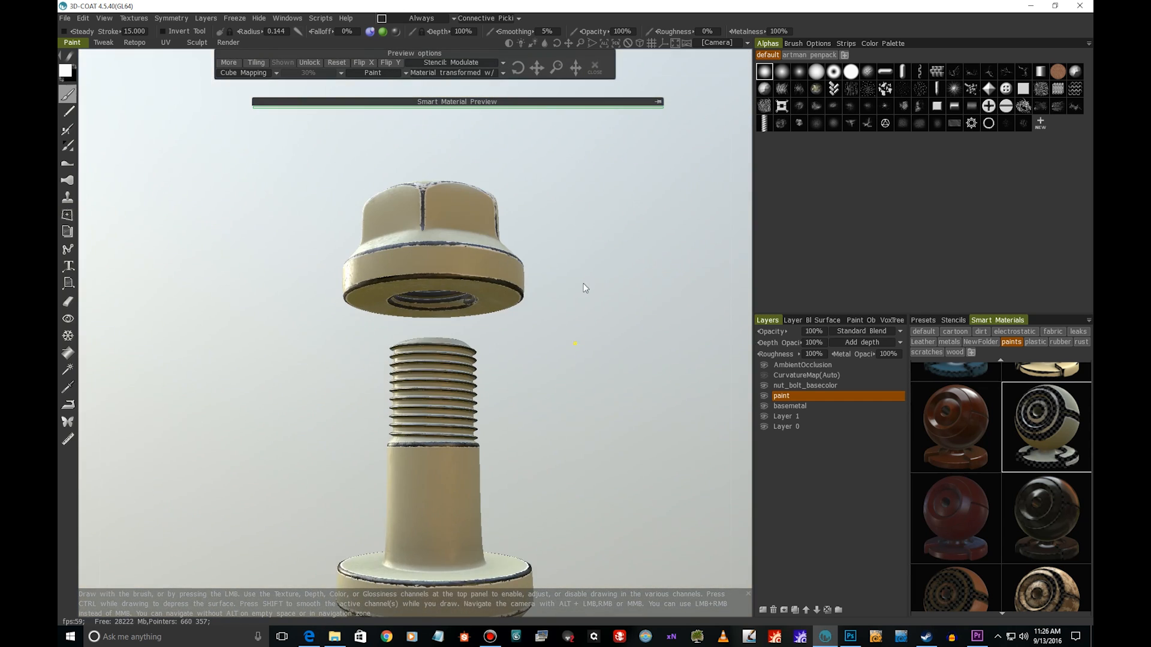
pyautogui.moveTo(583, 287); pyautogui.dragTo(586, 375)
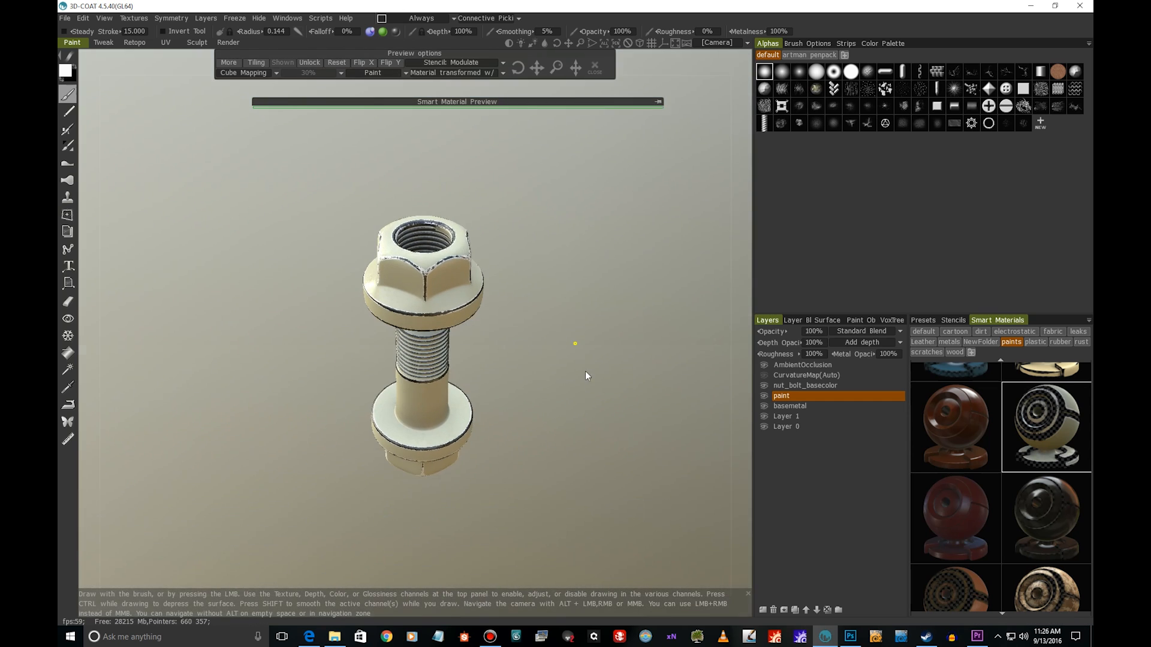
pyautogui.moveTo(586, 375); pyautogui.dragTo(622, 338)
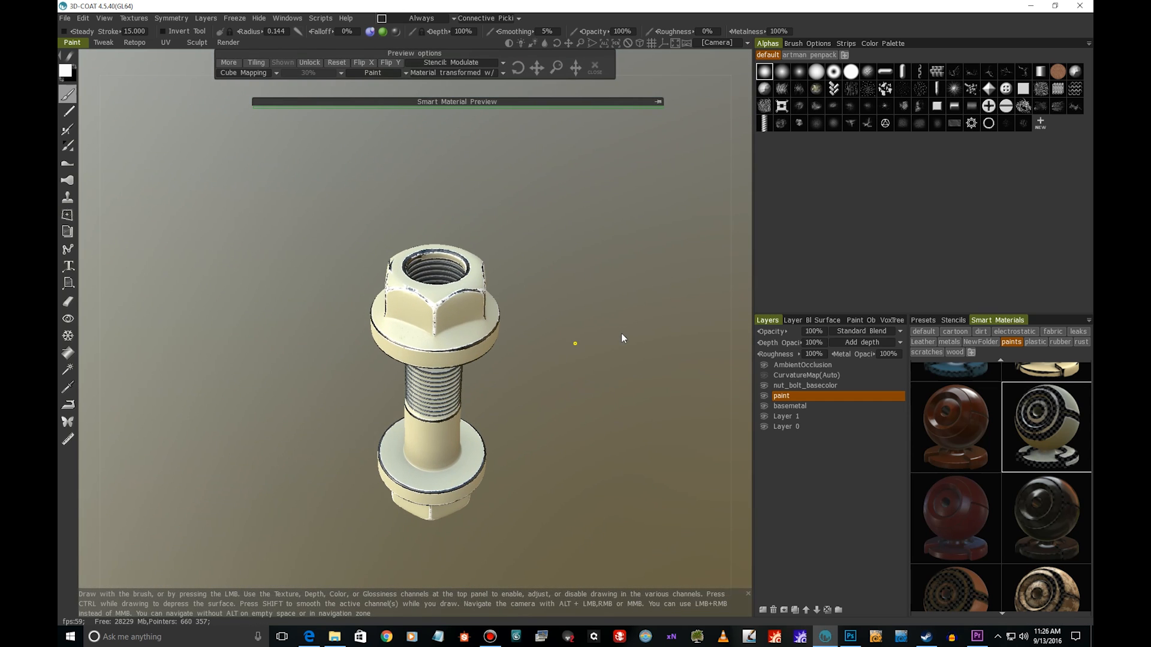
pyautogui.click(980, 331)
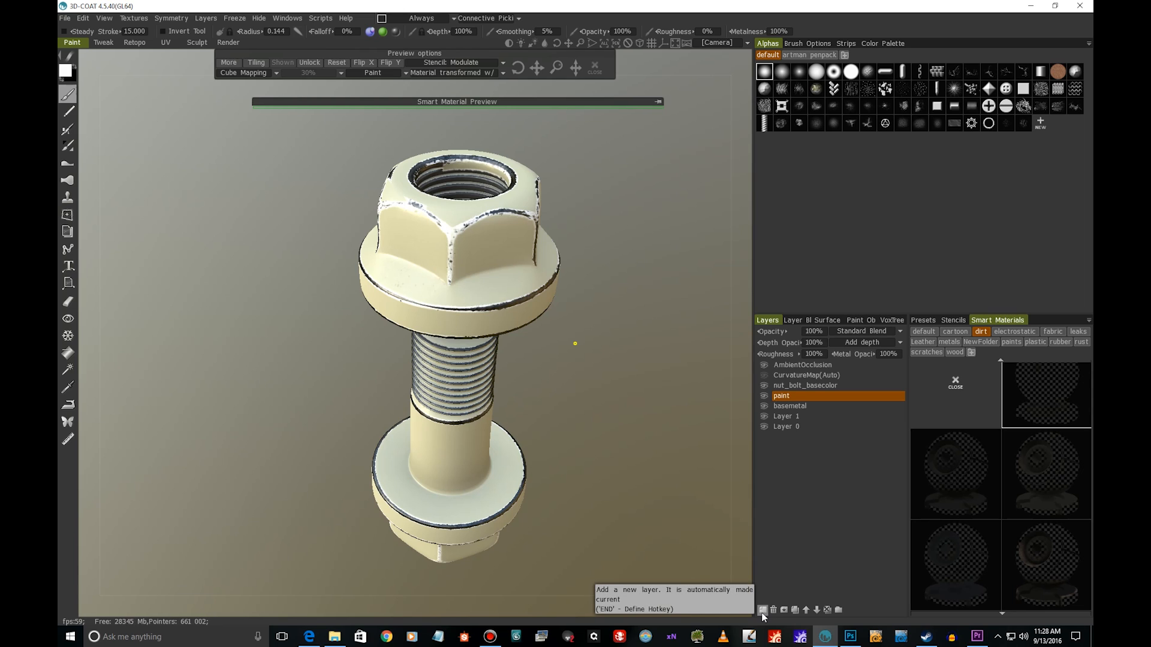
# - Add a basedirt layer, fill it with a dirt smart material and collapse the material preview
pyautogui.click(763, 610)
pyautogui.write('basedirt')
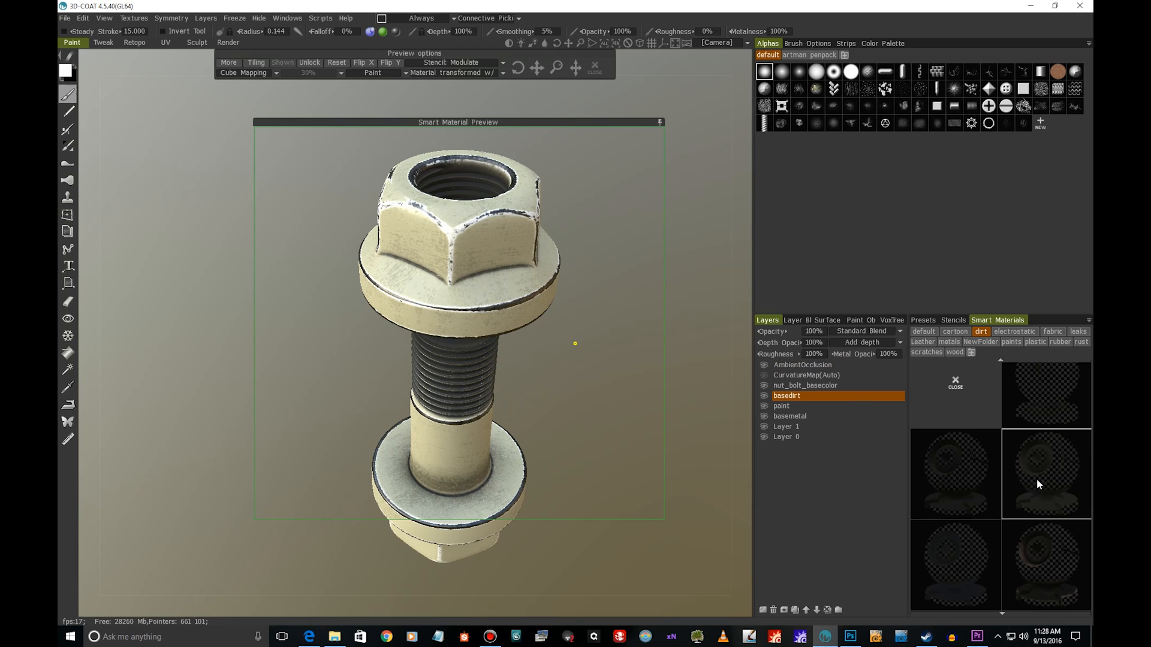
pyautogui.rightClick(1037, 484)
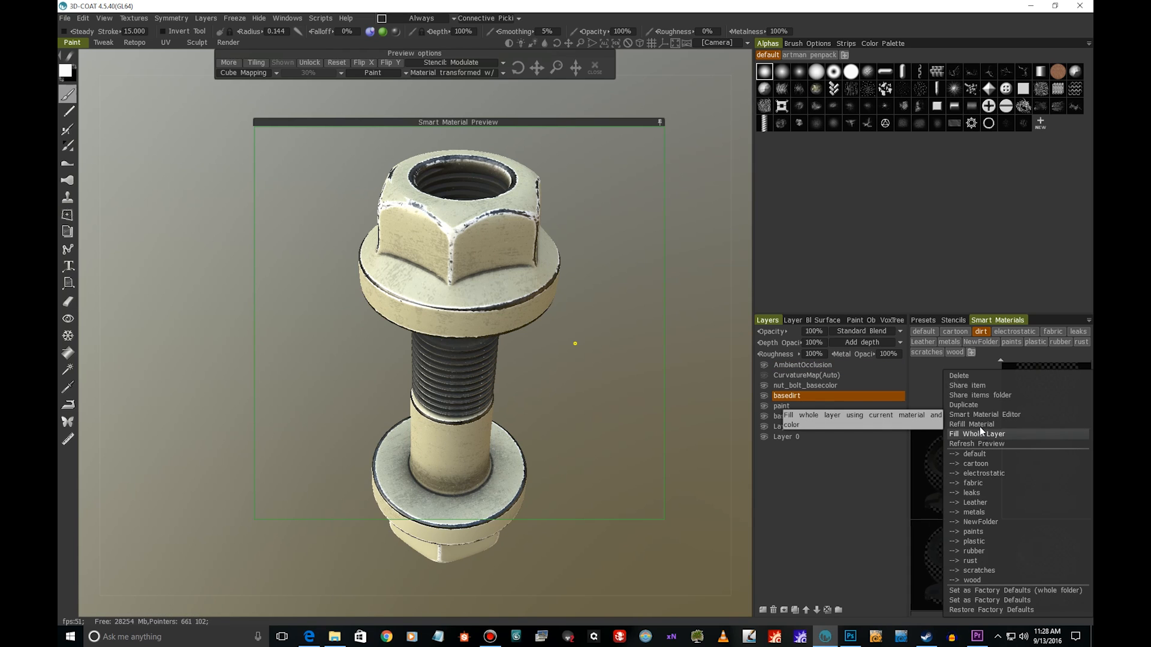
pyautogui.click(977, 434)
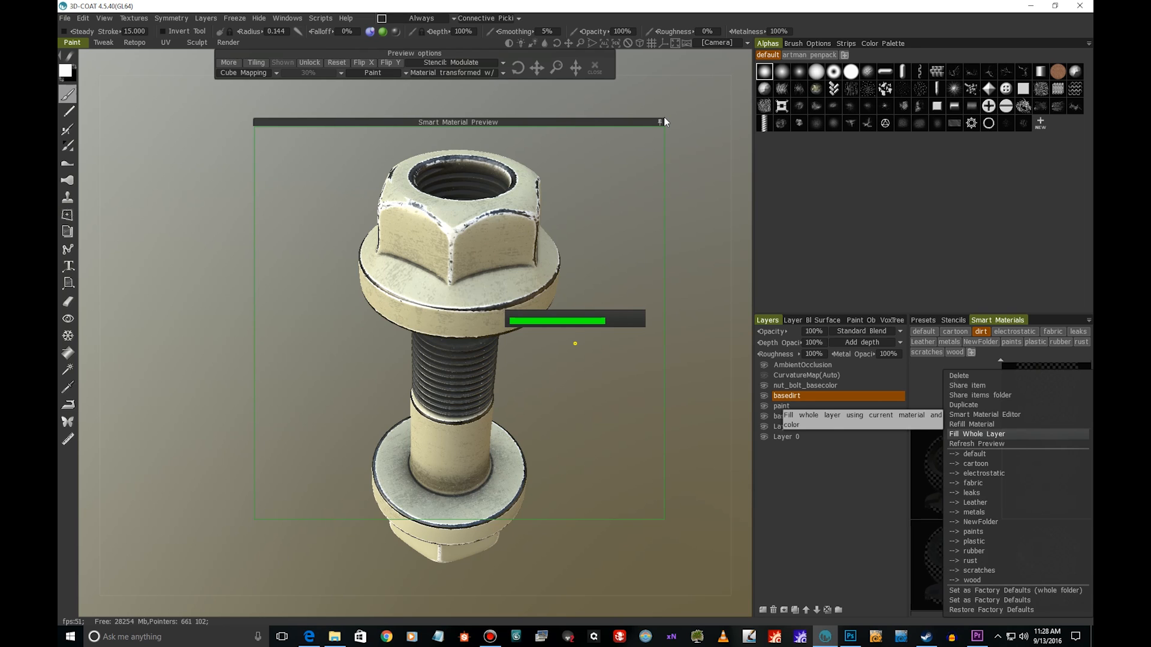
pyautogui.click(974, 434)
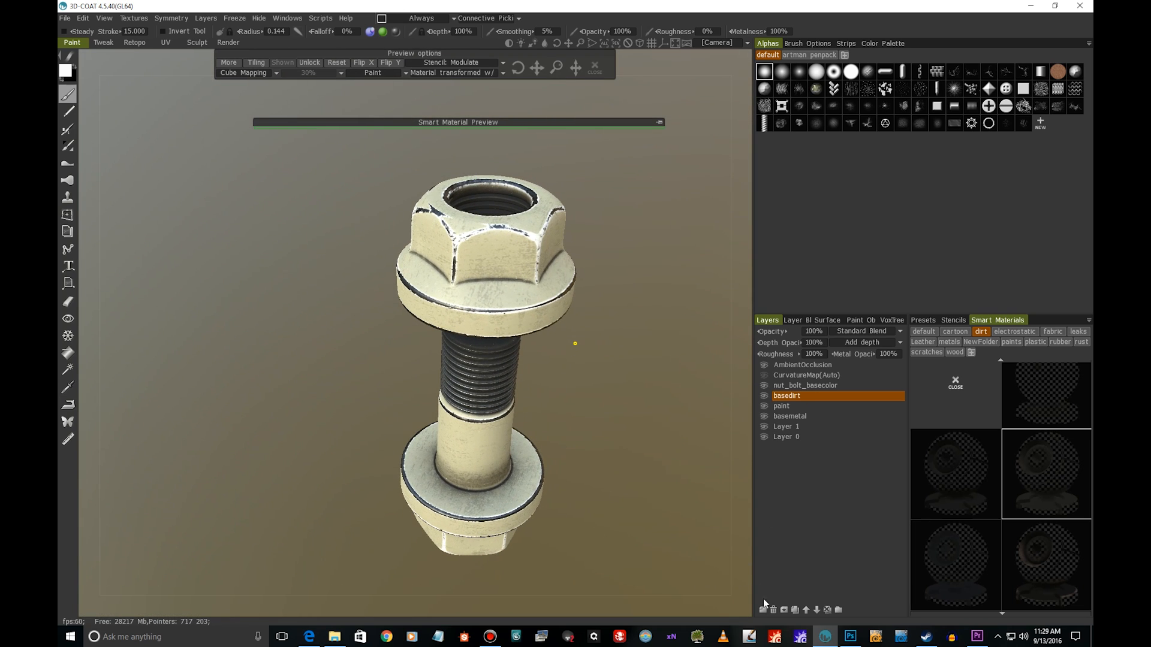
# - Rename the new layer above basedirt to 'handdirt'
pyautogui.doubleClick(787, 396)
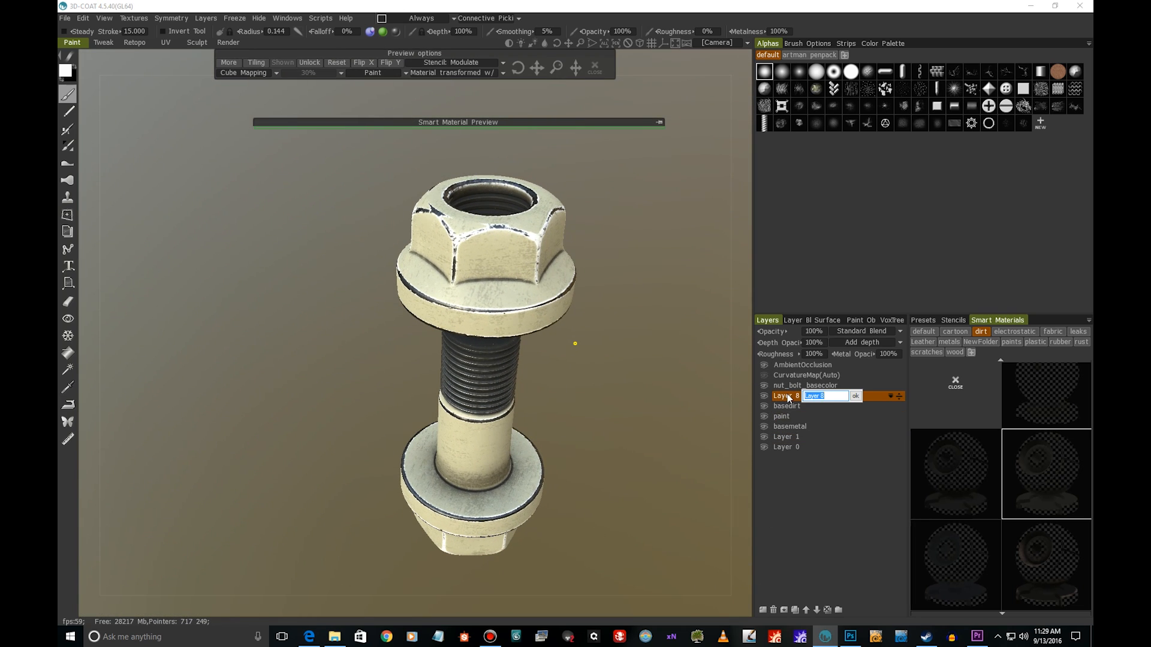
pyautogui.write('hand')
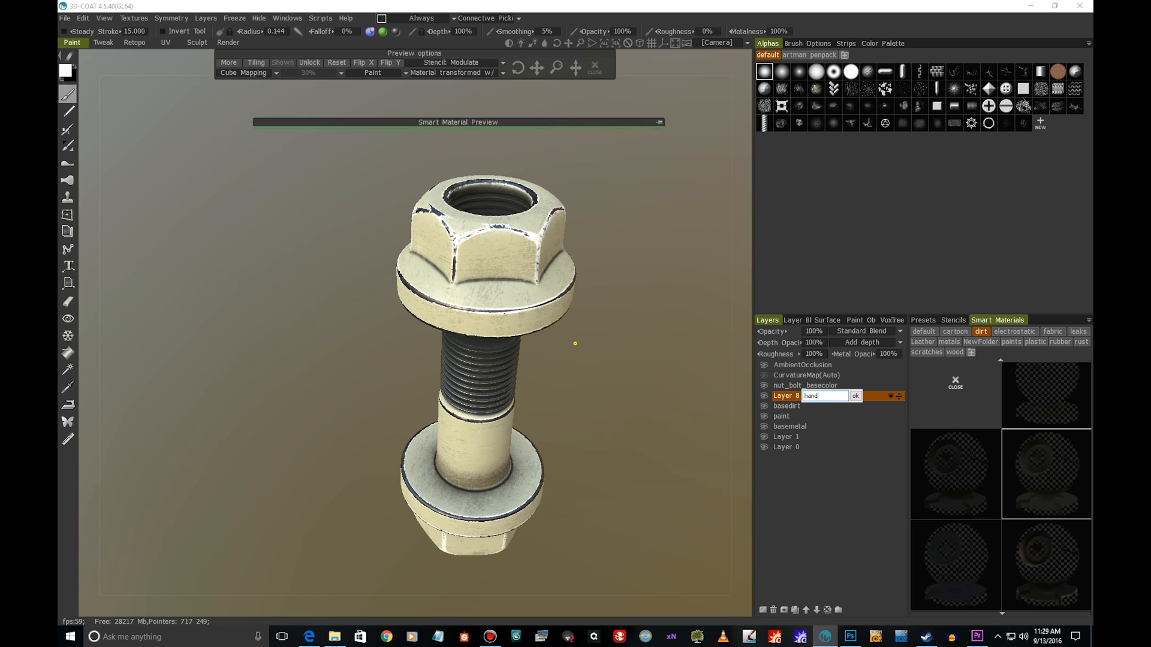
pyautogui.click(855, 396)
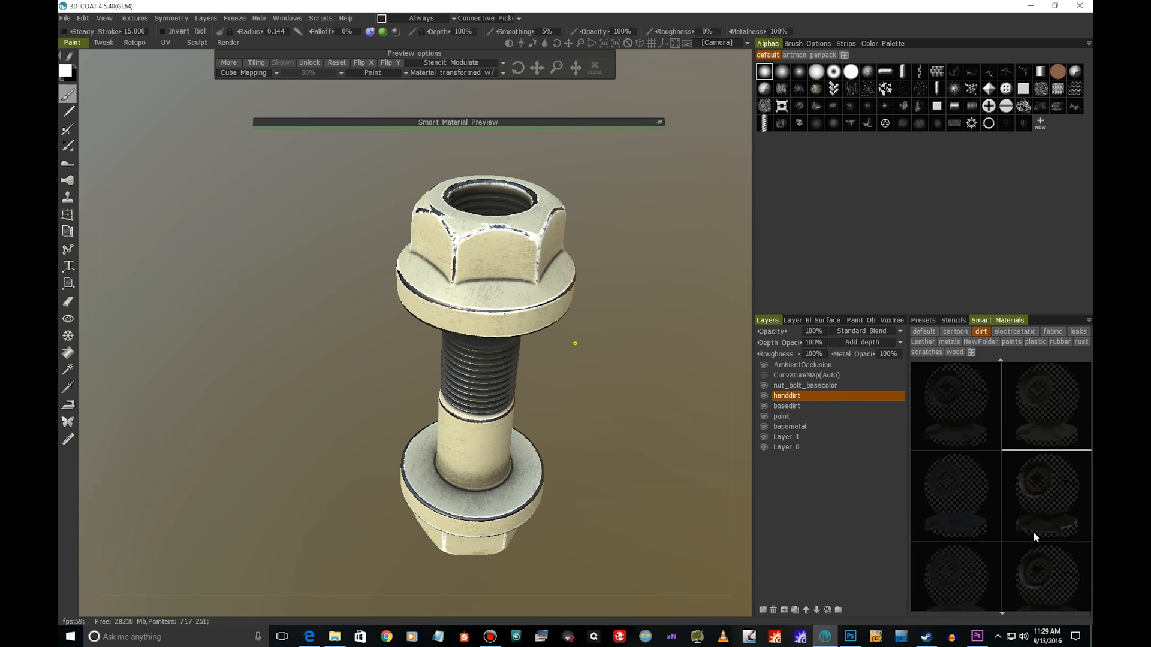
pyautogui.moveTo(643, 134)
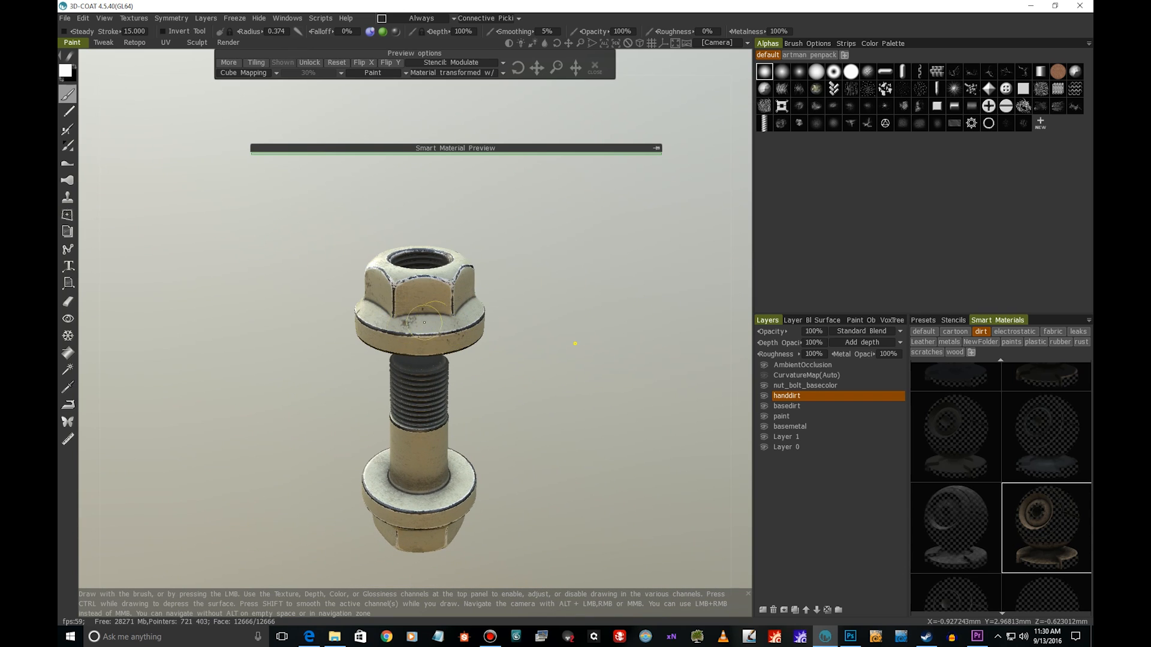
# - Preview dirt-folder smart materials on the nut and bolt for hand painting
pyautogui.moveTo(424, 323); pyautogui.dragTo(516, 342)
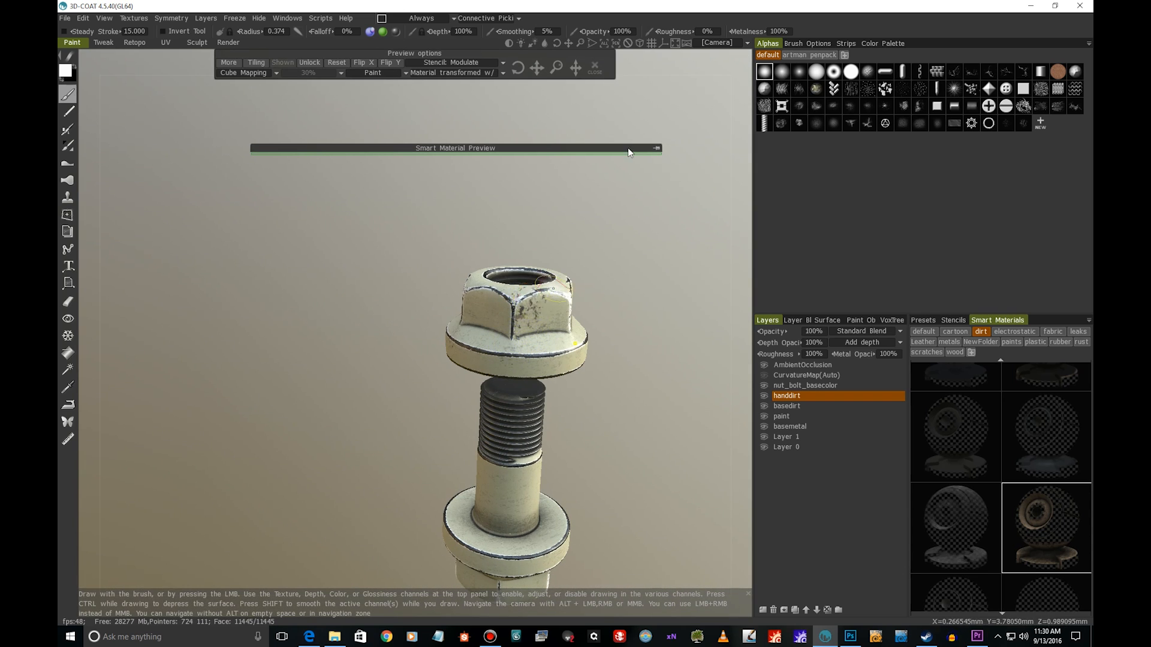
pyautogui.click(537, 67)
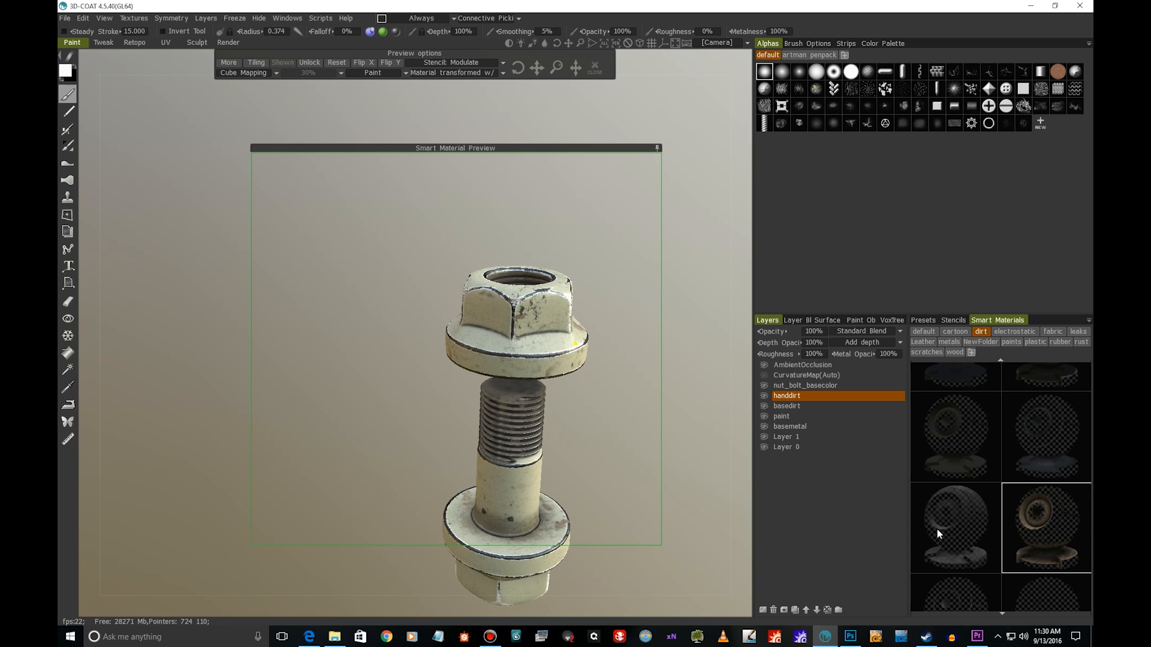
pyautogui.click(956, 528)
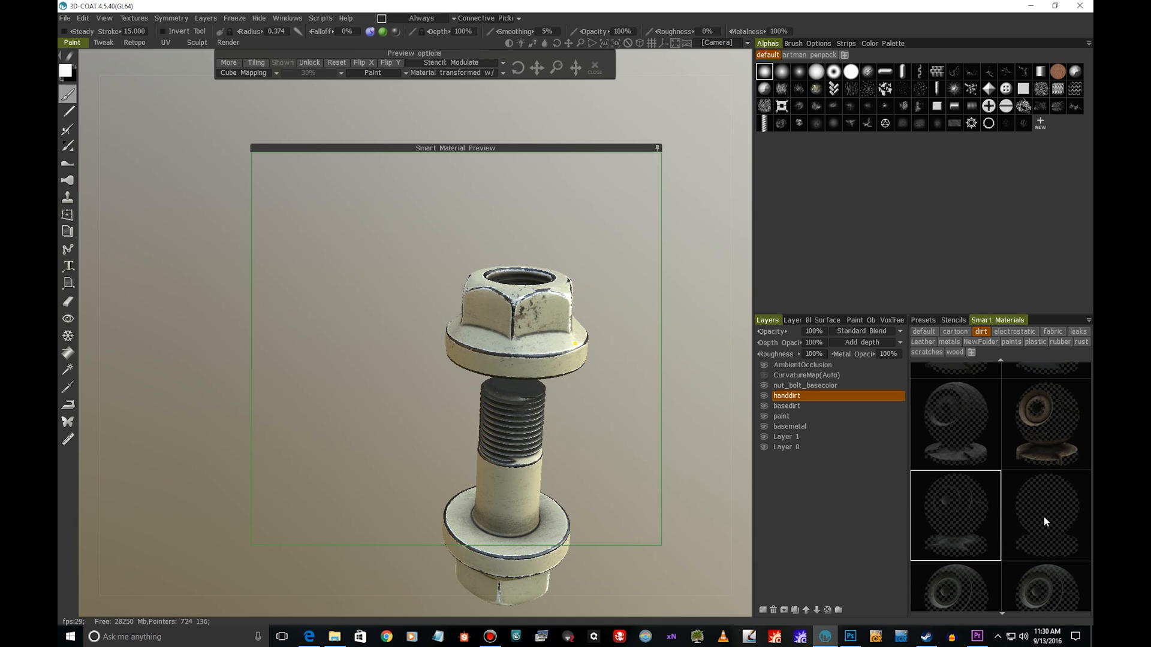
pyautogui.click(1046, 516)
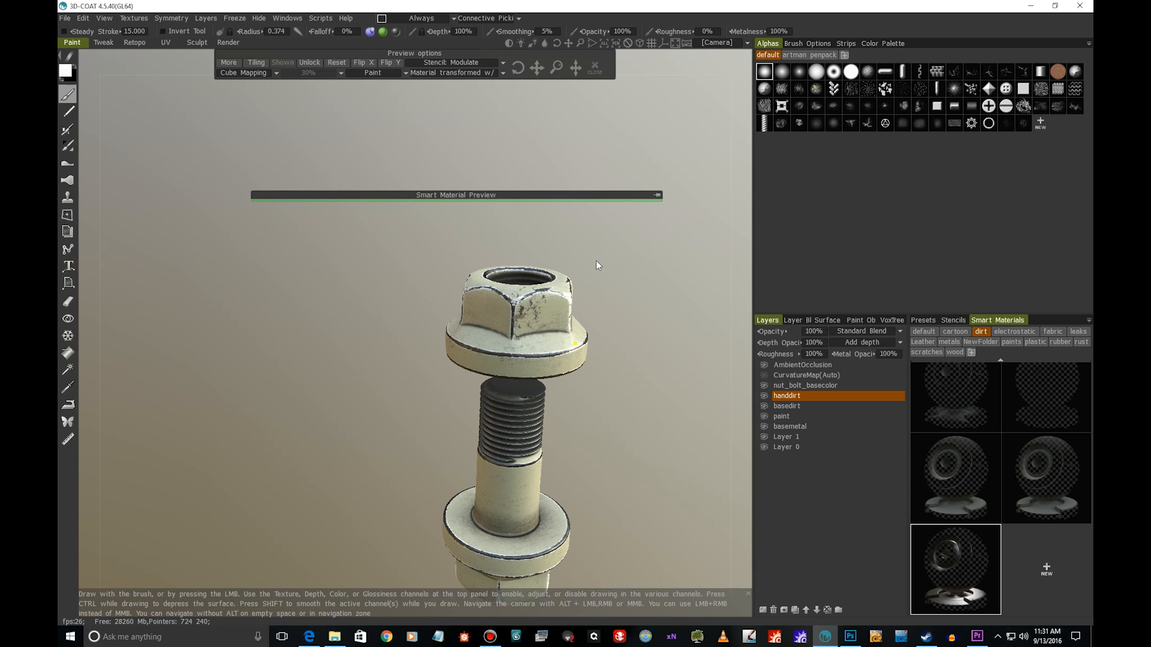
# - Dab dirt patches onto the nut and the lower washer
pyautogui.moveTo(596, 265); pyautogui.dragTo(575, 343)
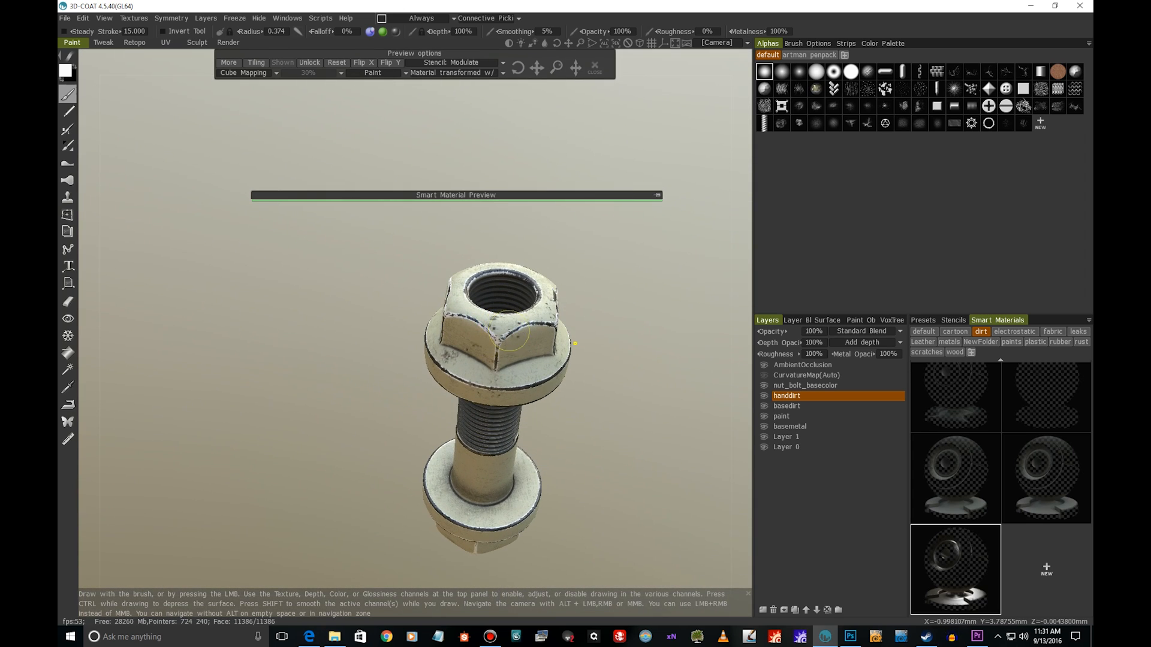
pyautogui.click(514, 331)
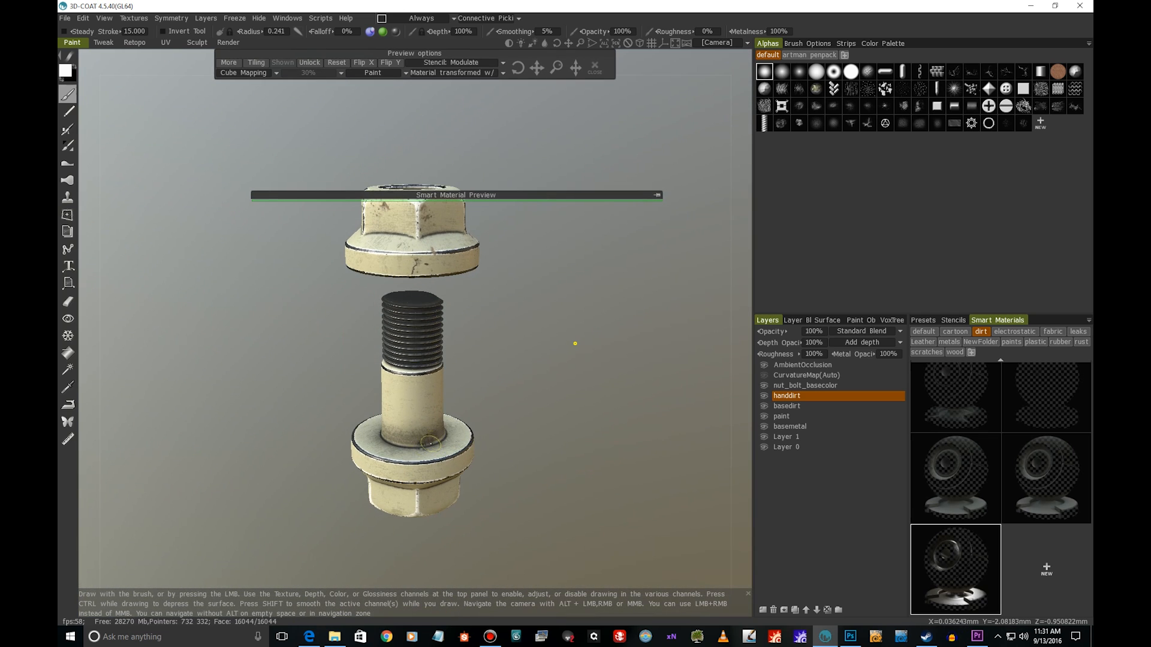
pyautogui.click(430, 444)
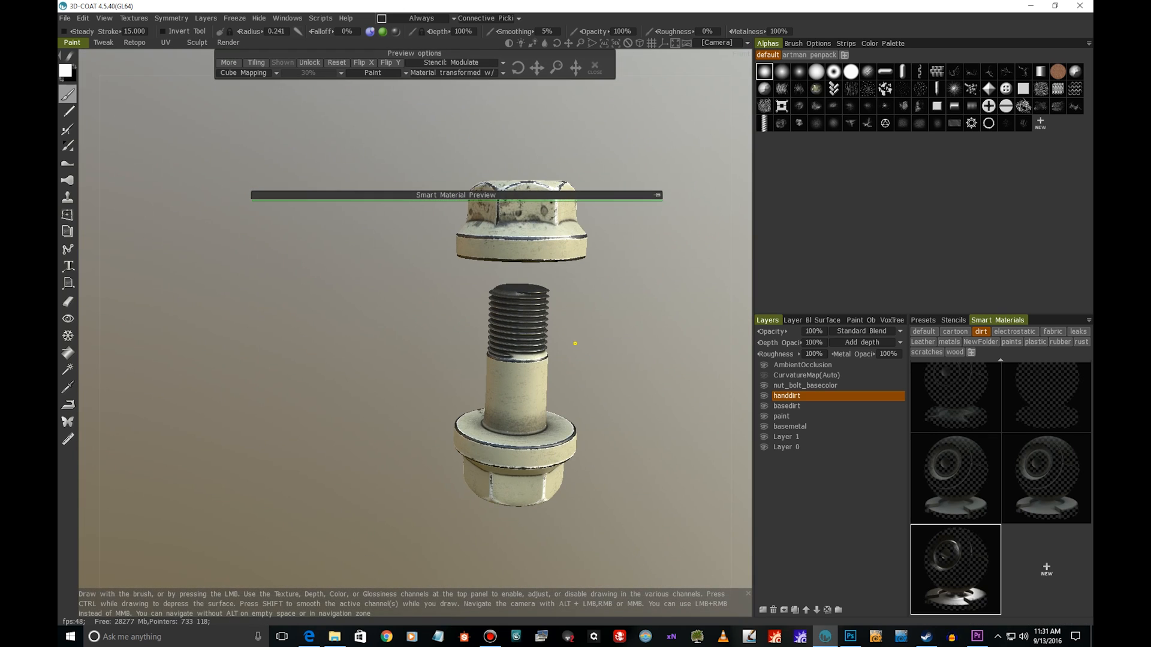
# - Paint dirt onto the end of the bolt head from underneath
pyautogui.moveTo(514, 331); pyautogui.dragTo(521, 352)
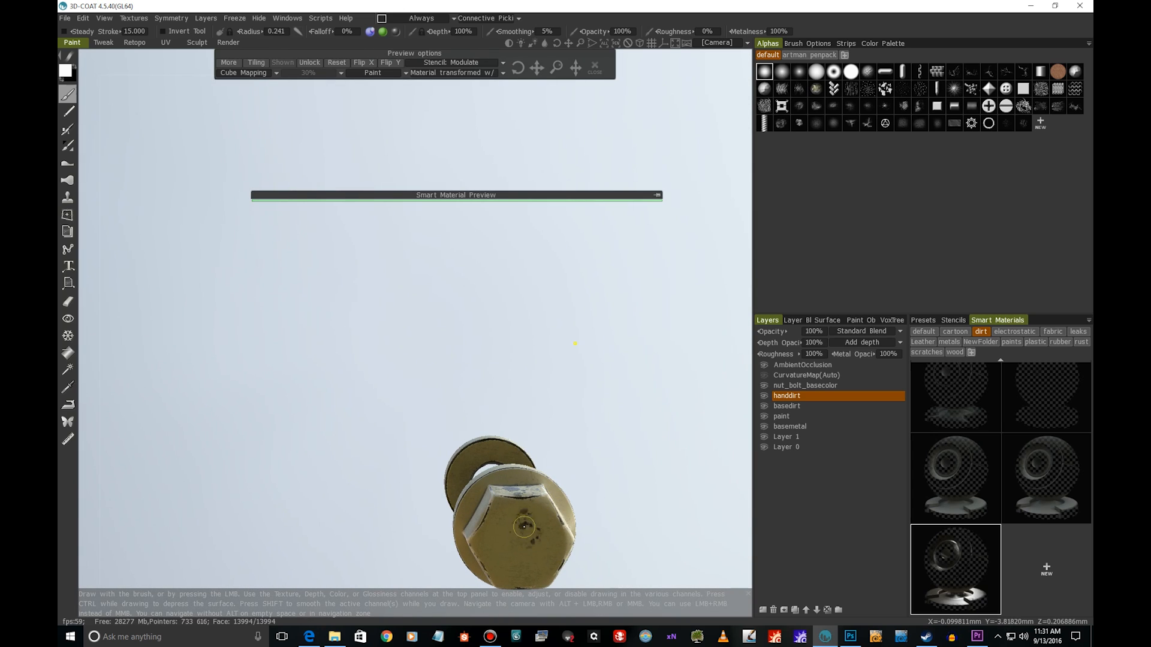
pyautogui.click(529, 522)
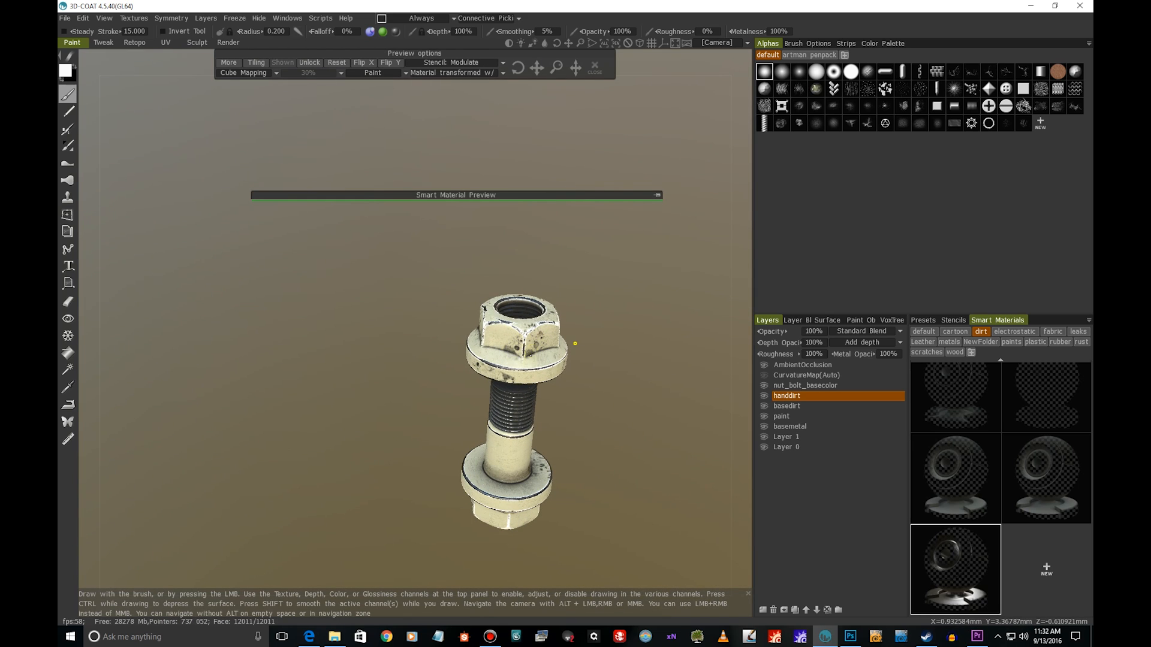
pyautogui.click(515, 341)
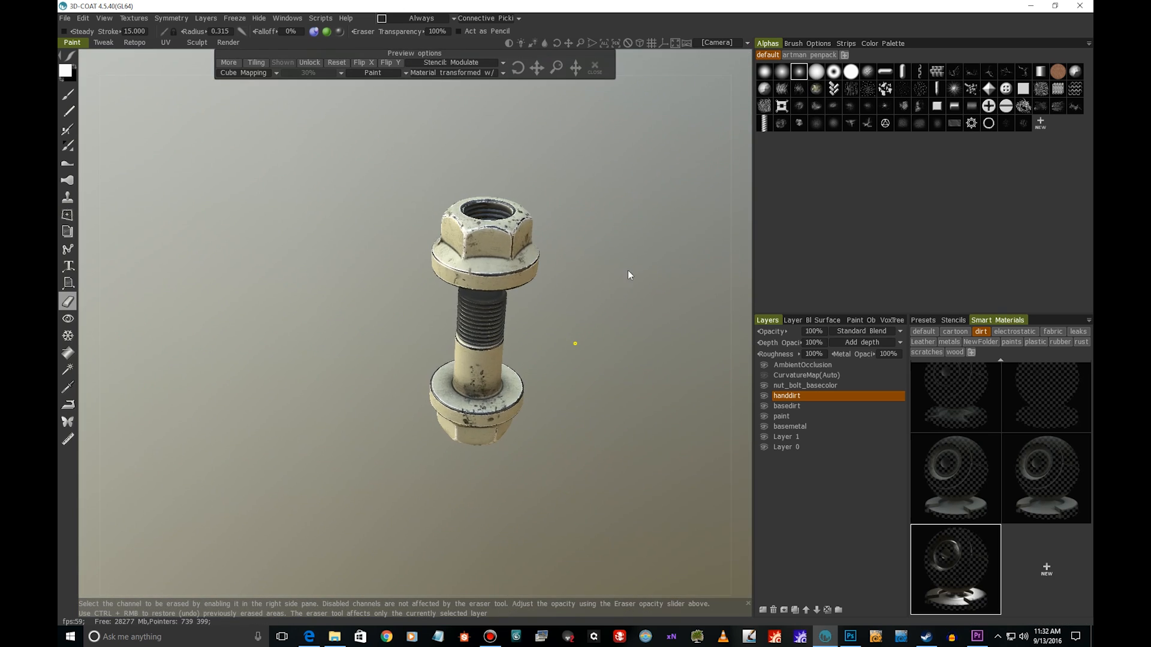
pyautogui.moveTo(627, 274); pyautogui.dragTo(553, 267)
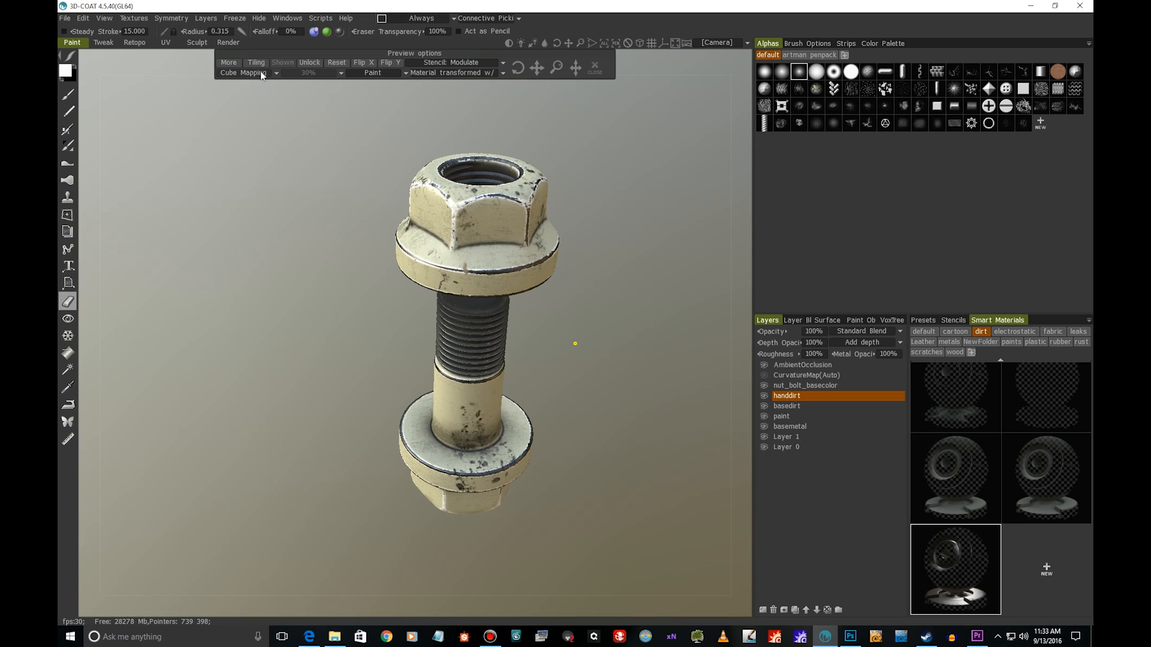
pyautogui.moveTo(249, 73)
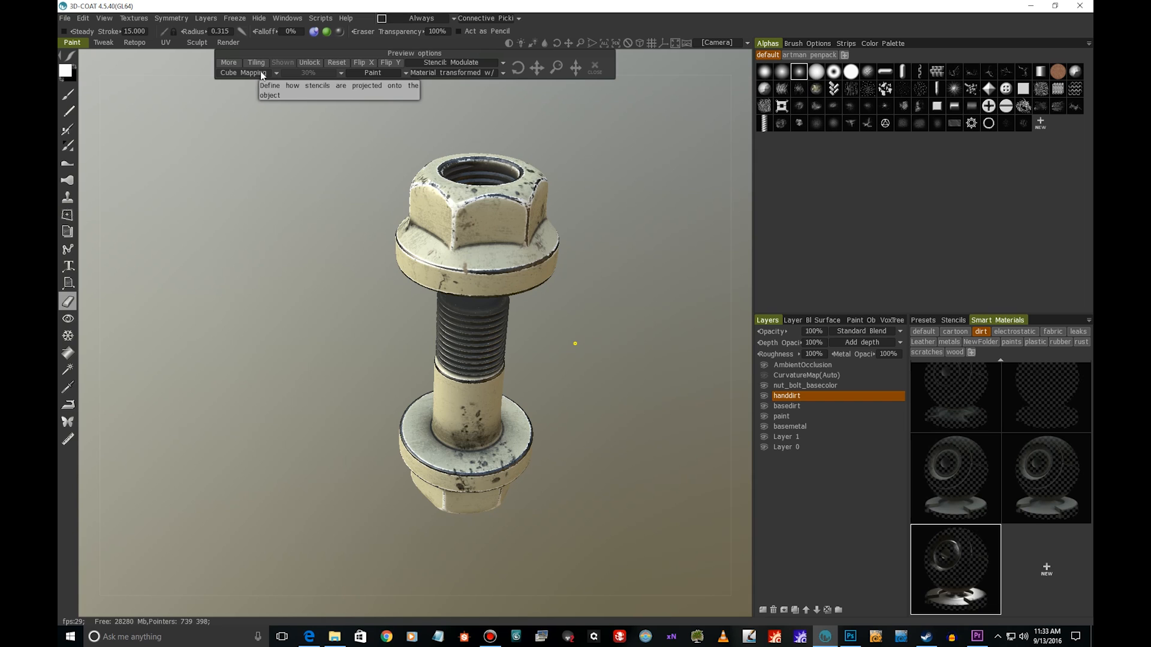
pyautogui.moveTo(169, 133)
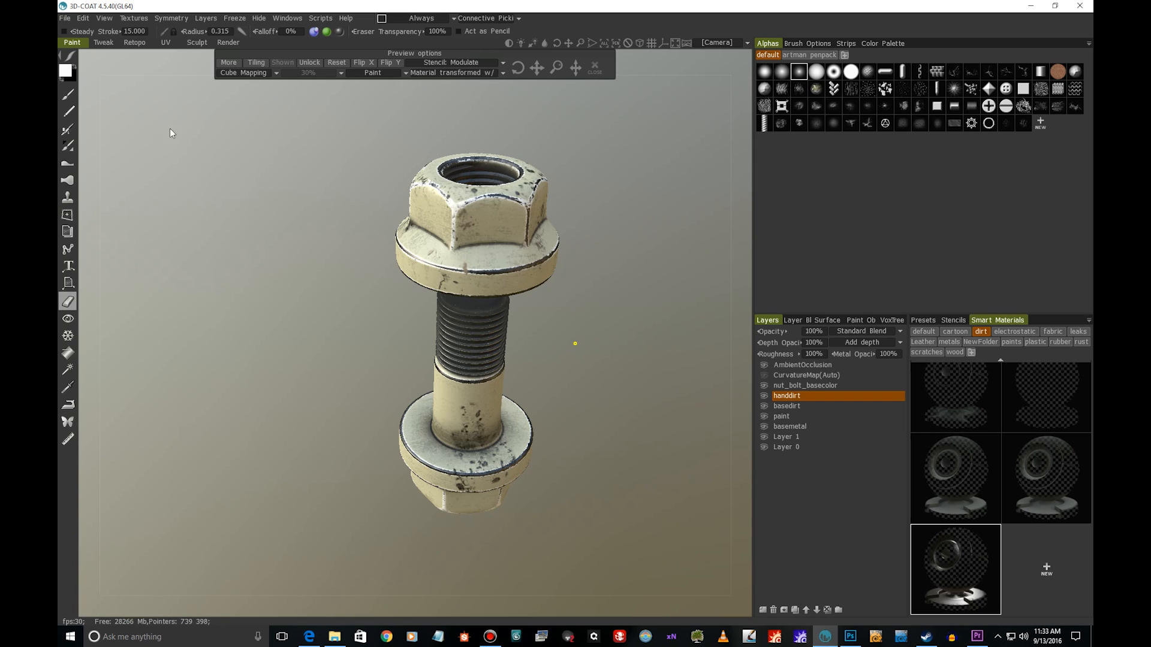